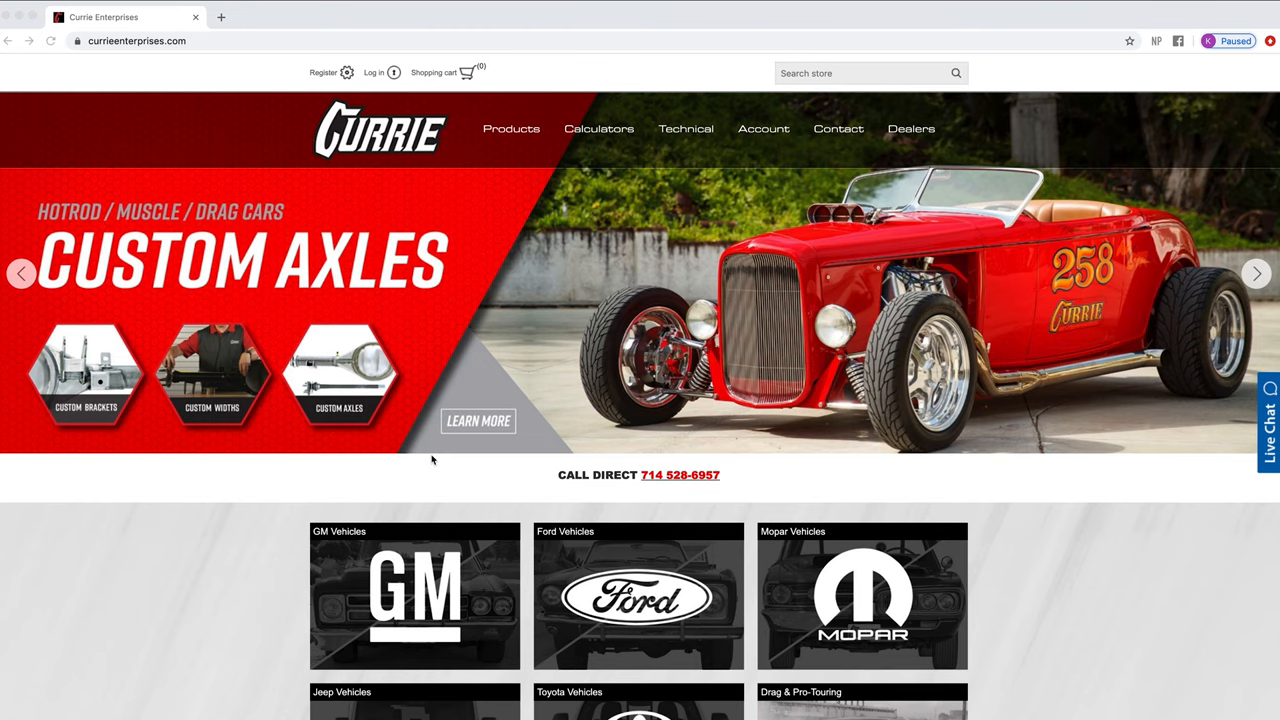
mouse_move(532, 184)
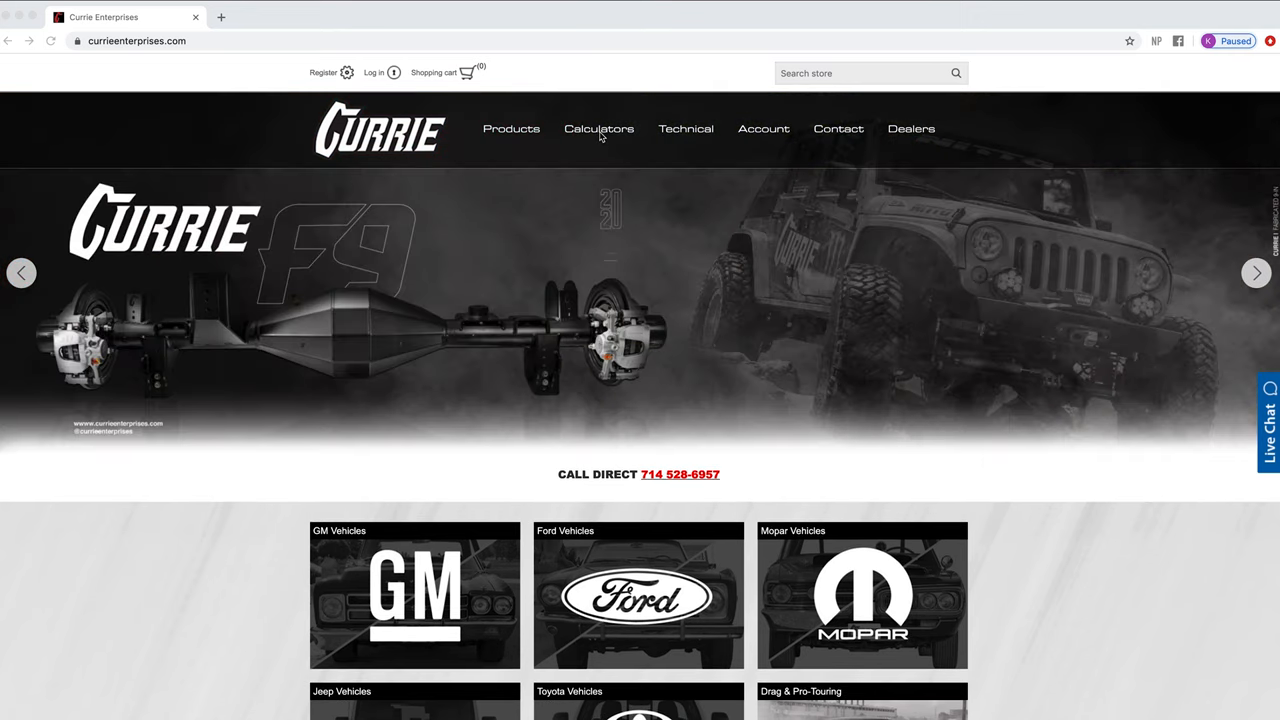
- Go to the Calculators page from the homepage navigation bar
click(598, 128)
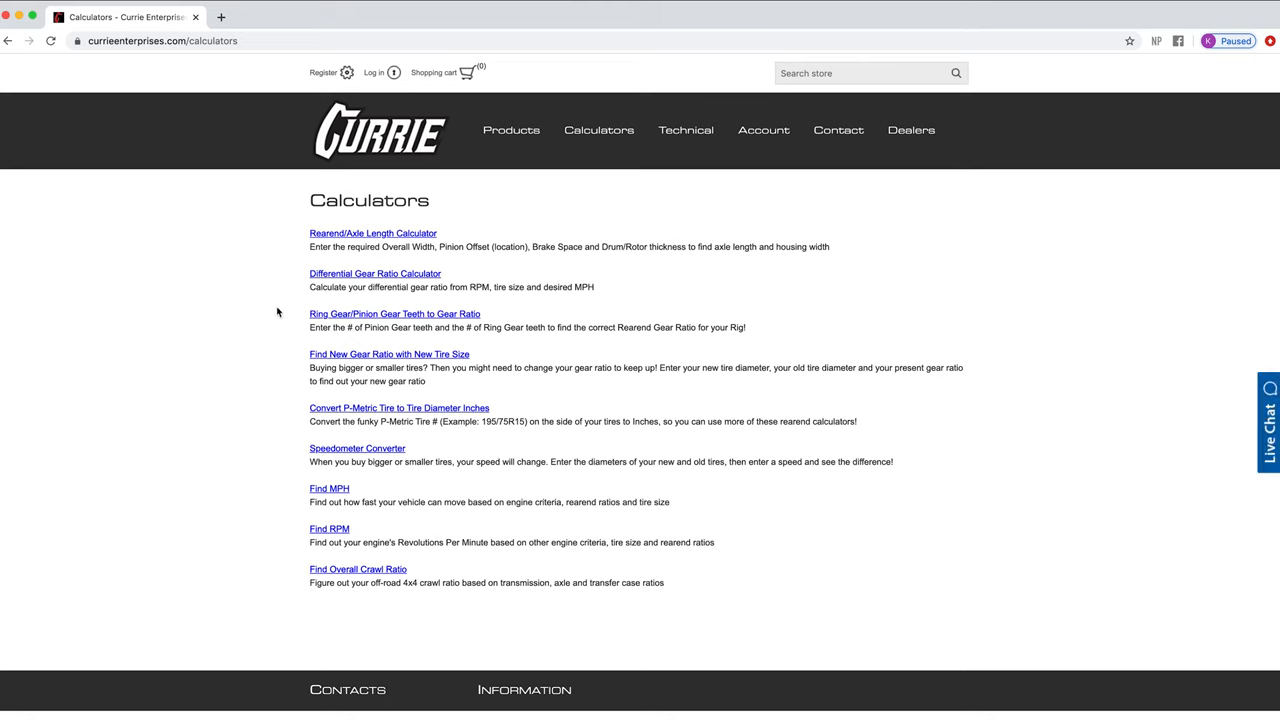
mouse_move(276, 530)
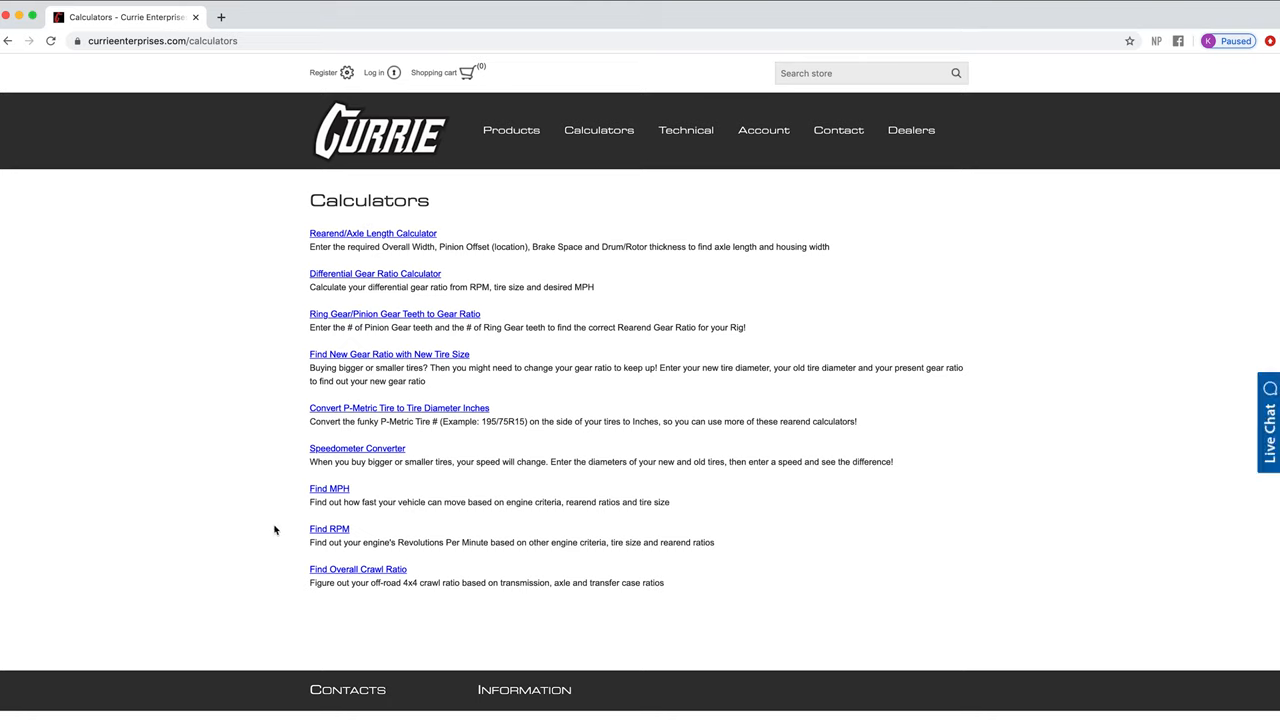
mouse_move(290, 530)
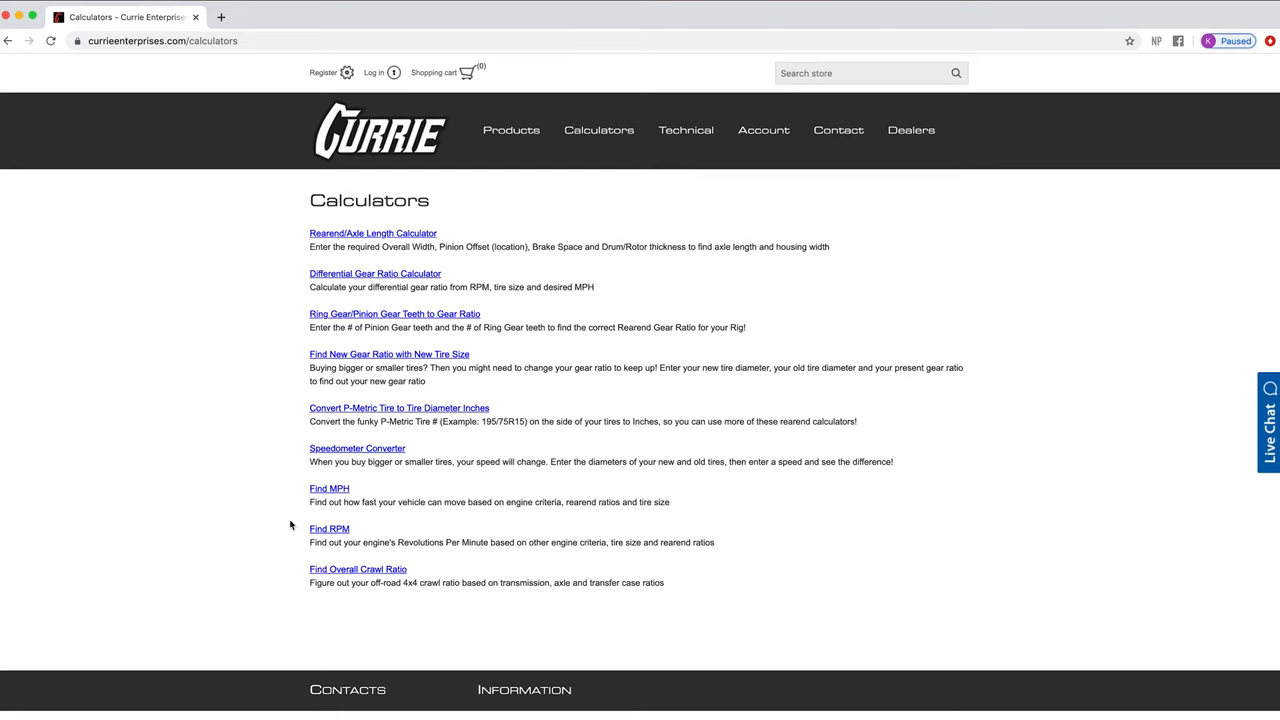
mouse_move(338, 500)
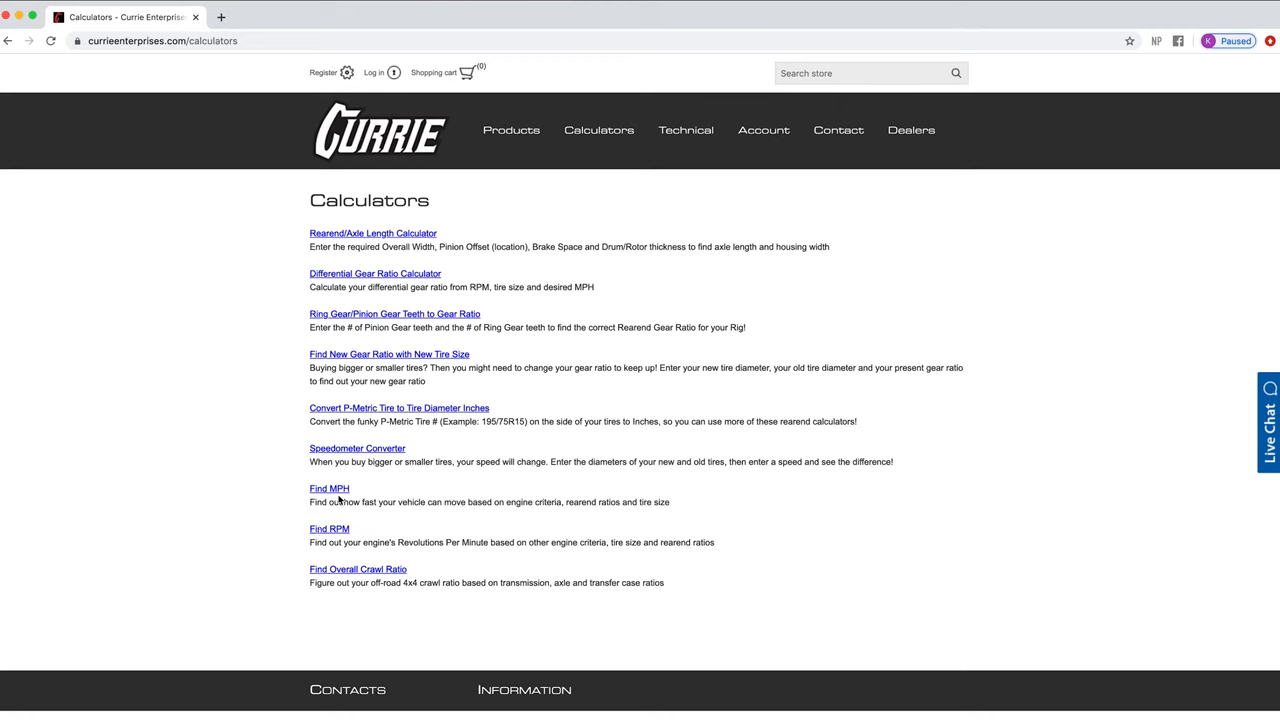
mouse_move(352, 528)
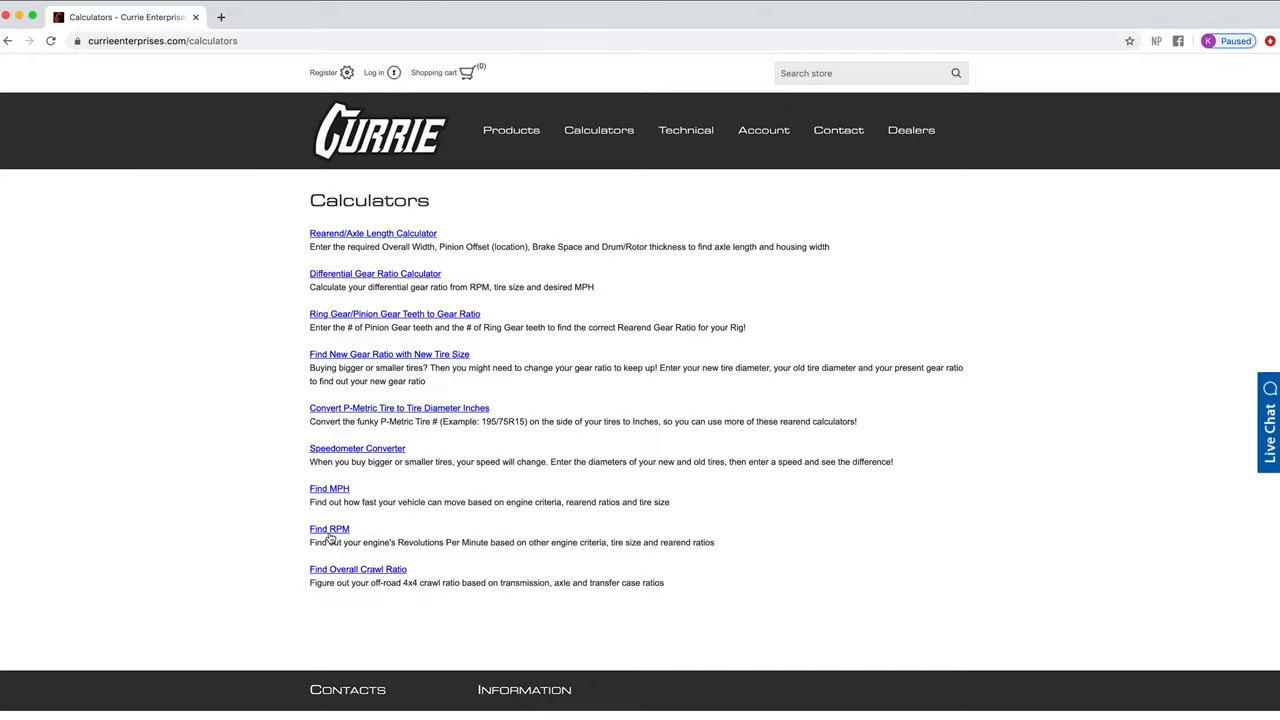
- Start the Find RPM calculator with 75 MPH and move to the Axle Ratio field
click(328, 528)
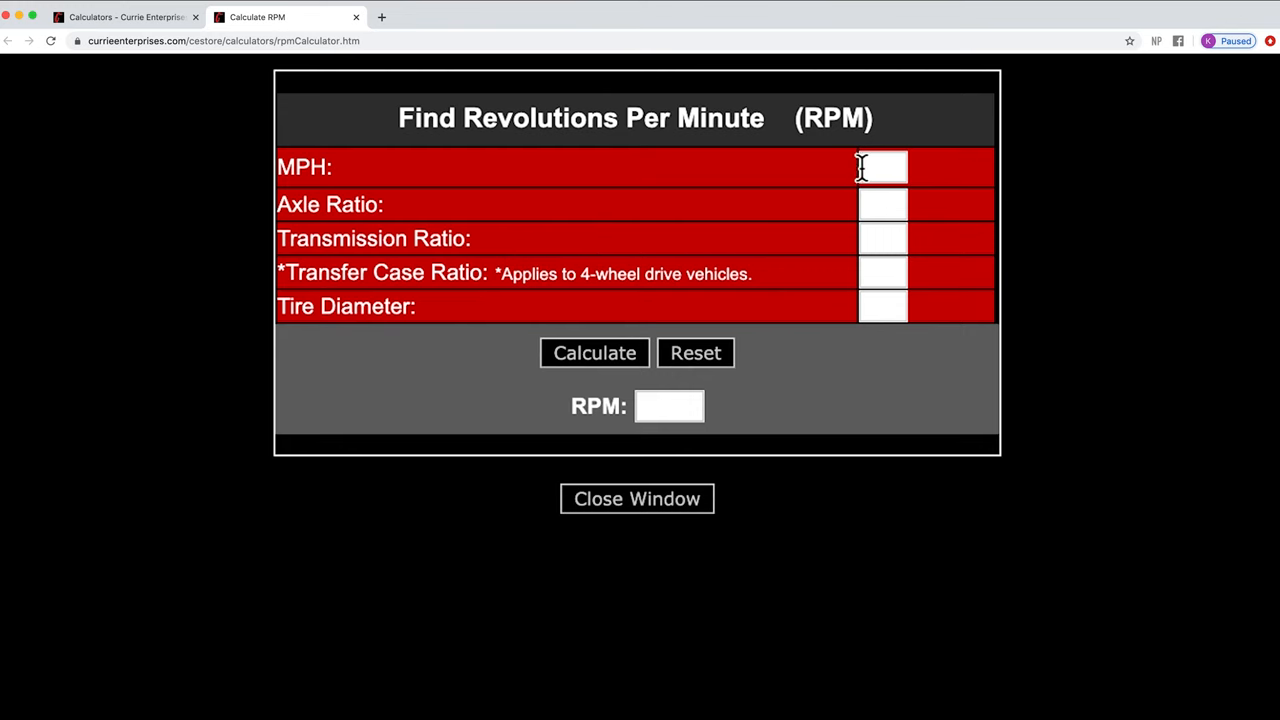
mouse_move(868, 166)
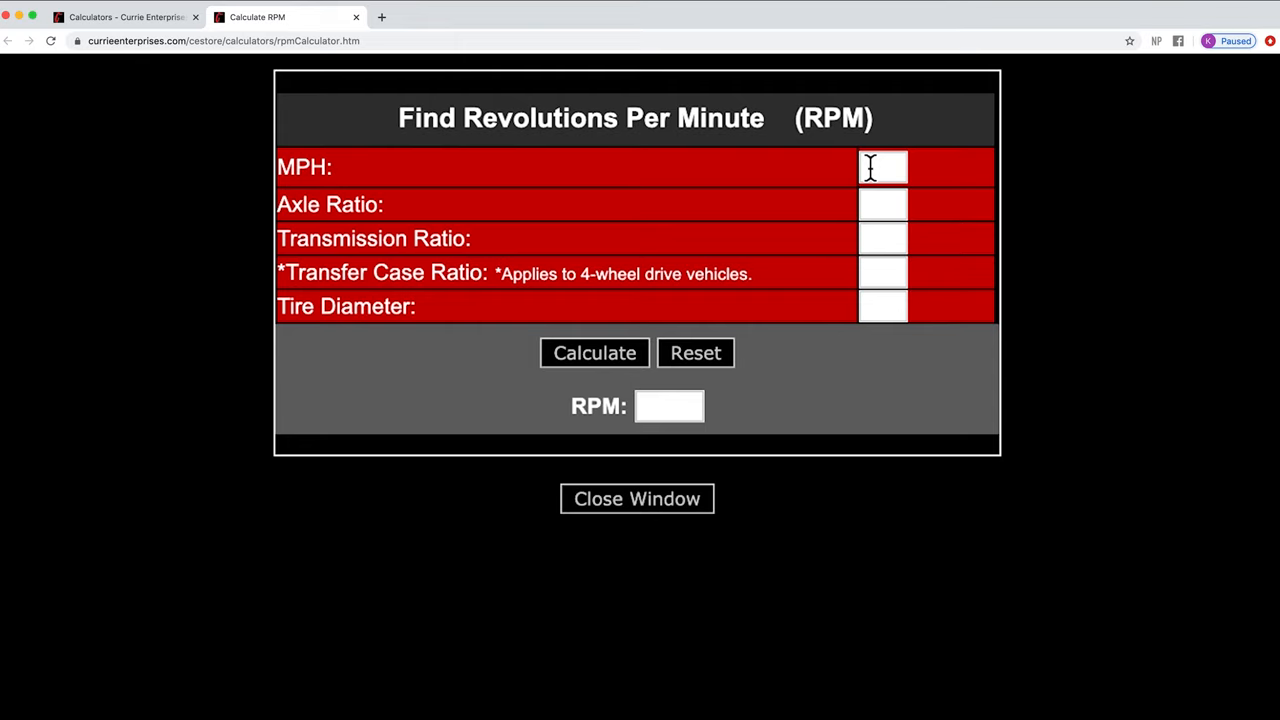
click(882, 166)
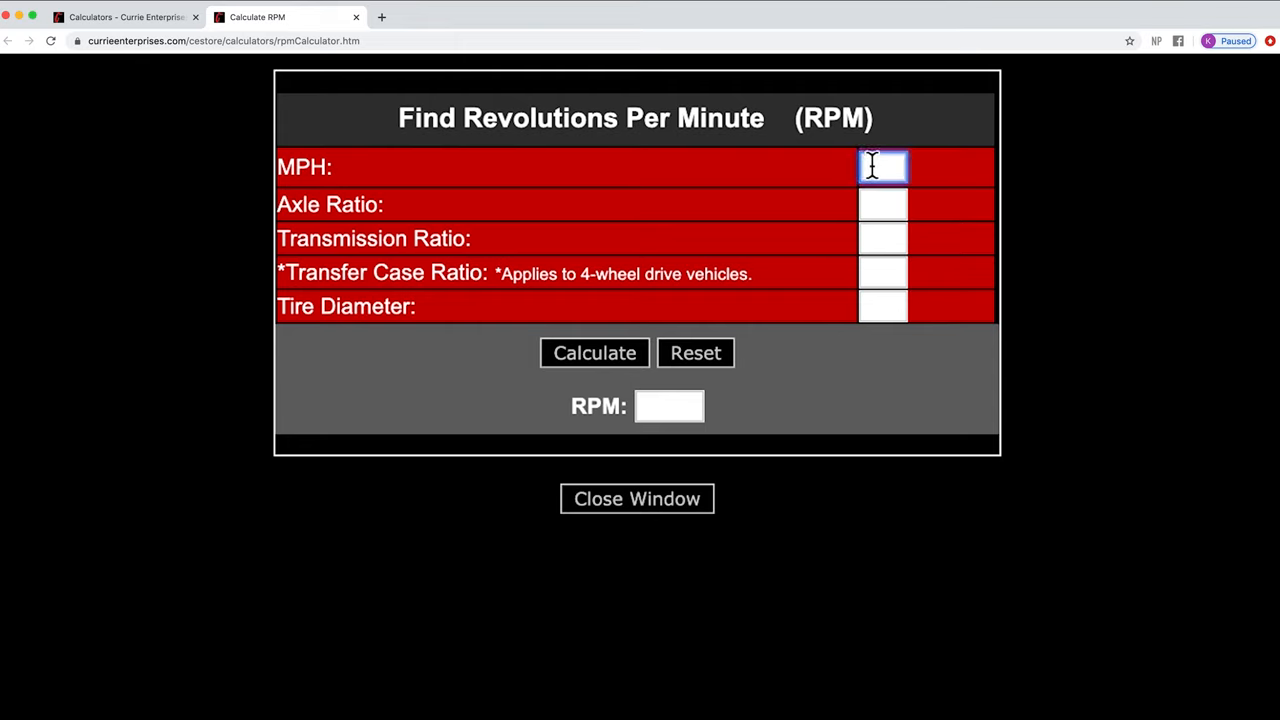
text(75)
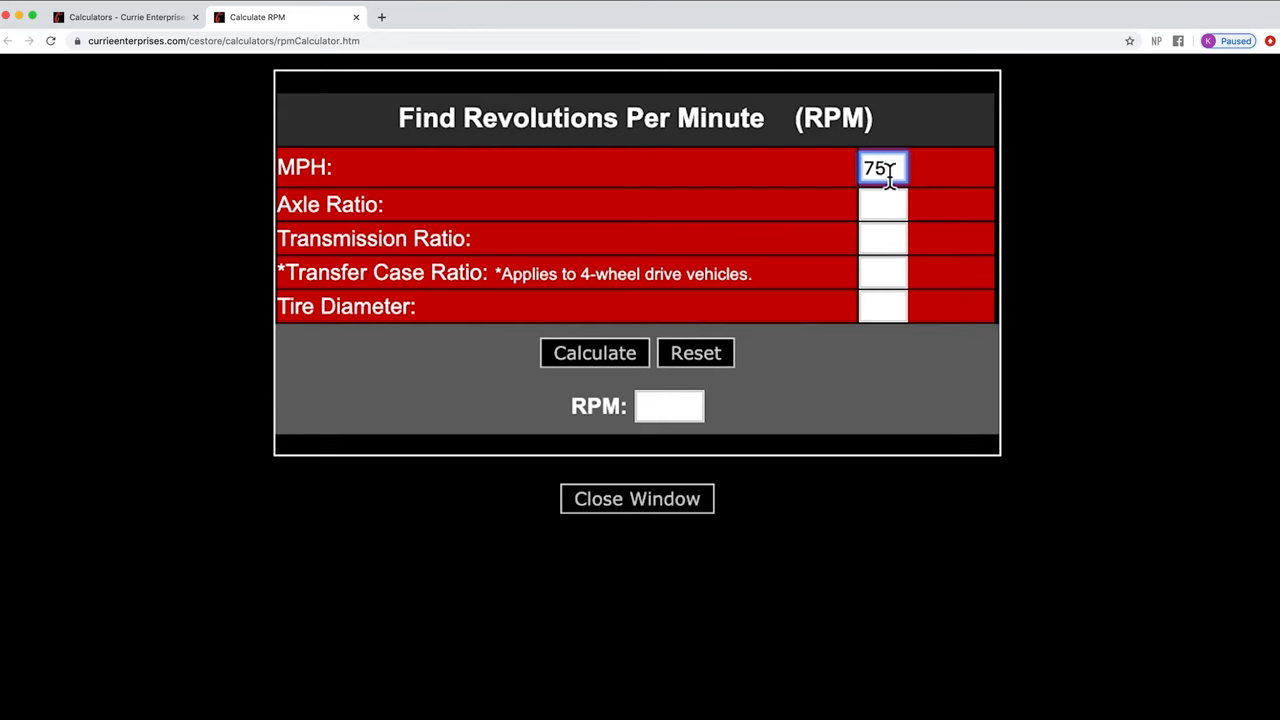
click(882, 204)
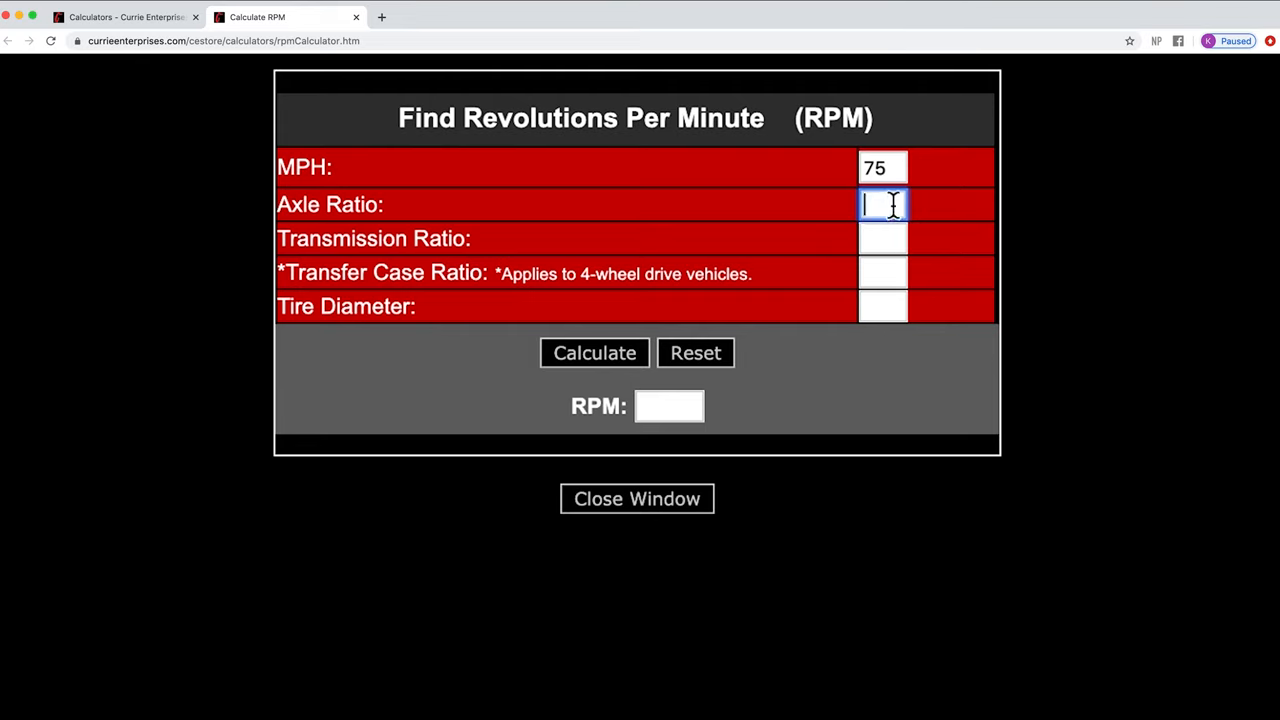
mouse_move(850, 220)
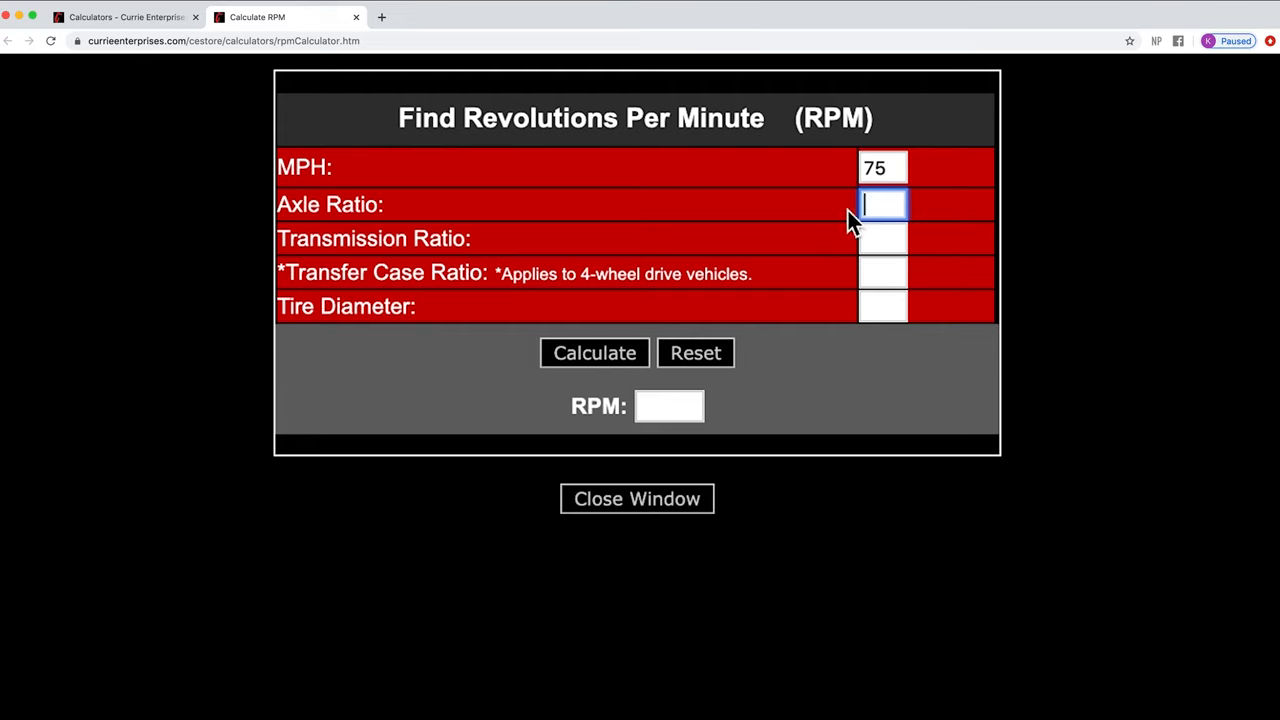
mouse_move(850, 222)
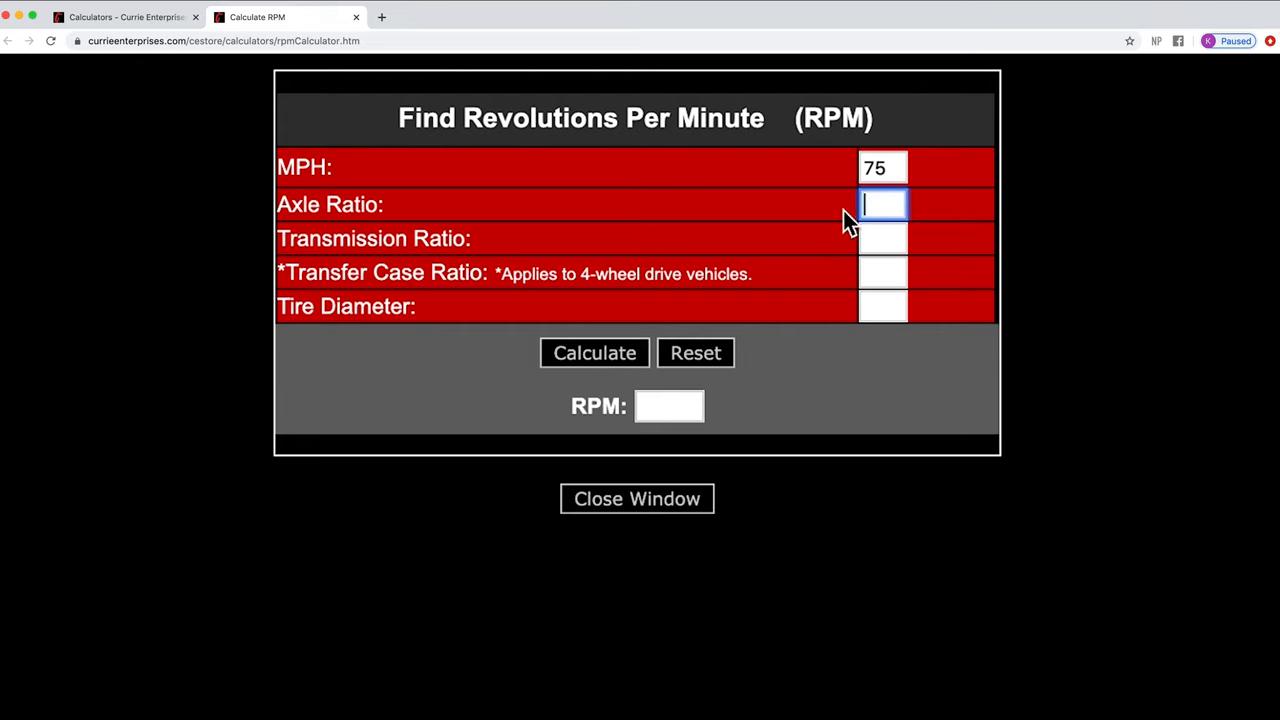
mouse_move(828, 218)
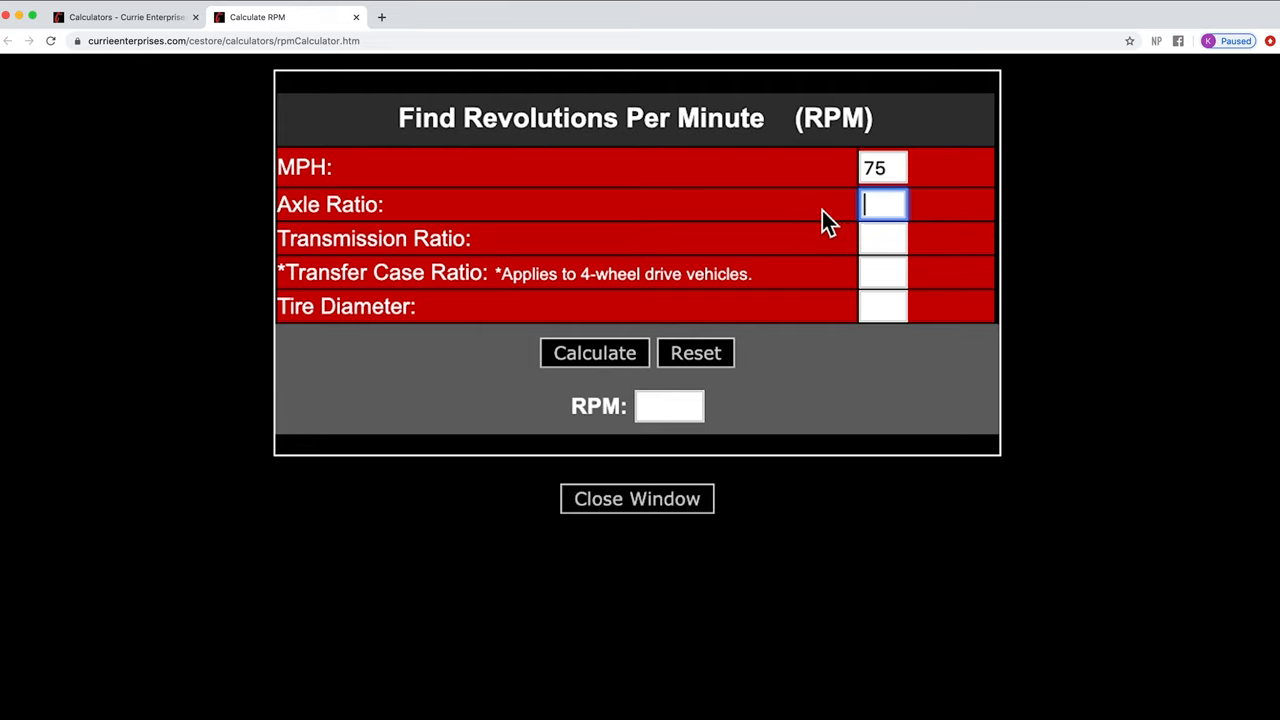
mouse_move(882, 204)
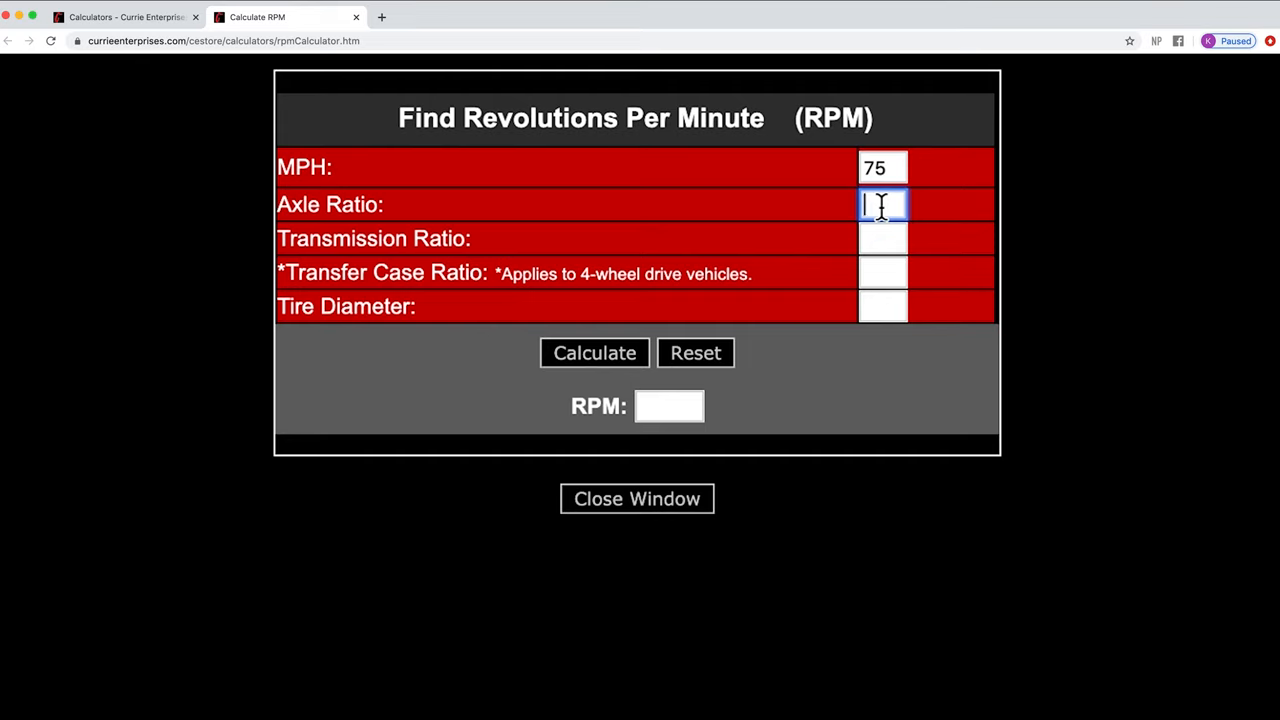
mouse_move(832, 218)
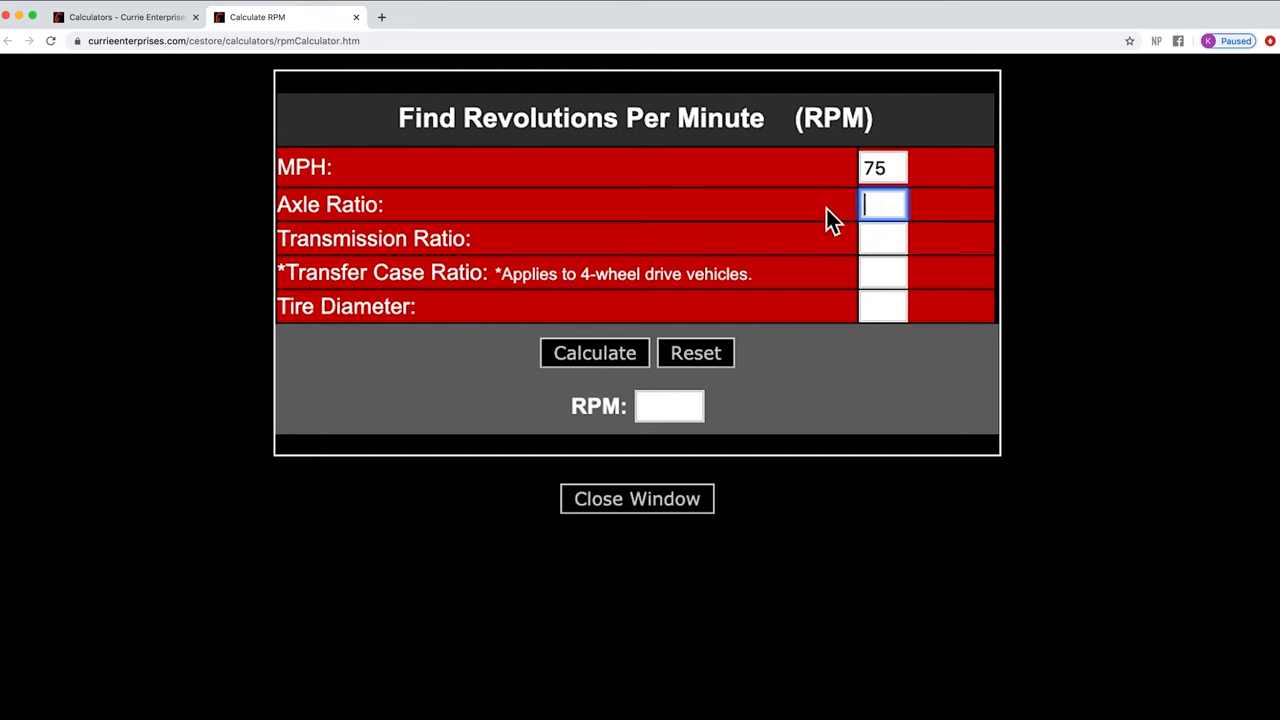
mouse_move(836, 218)
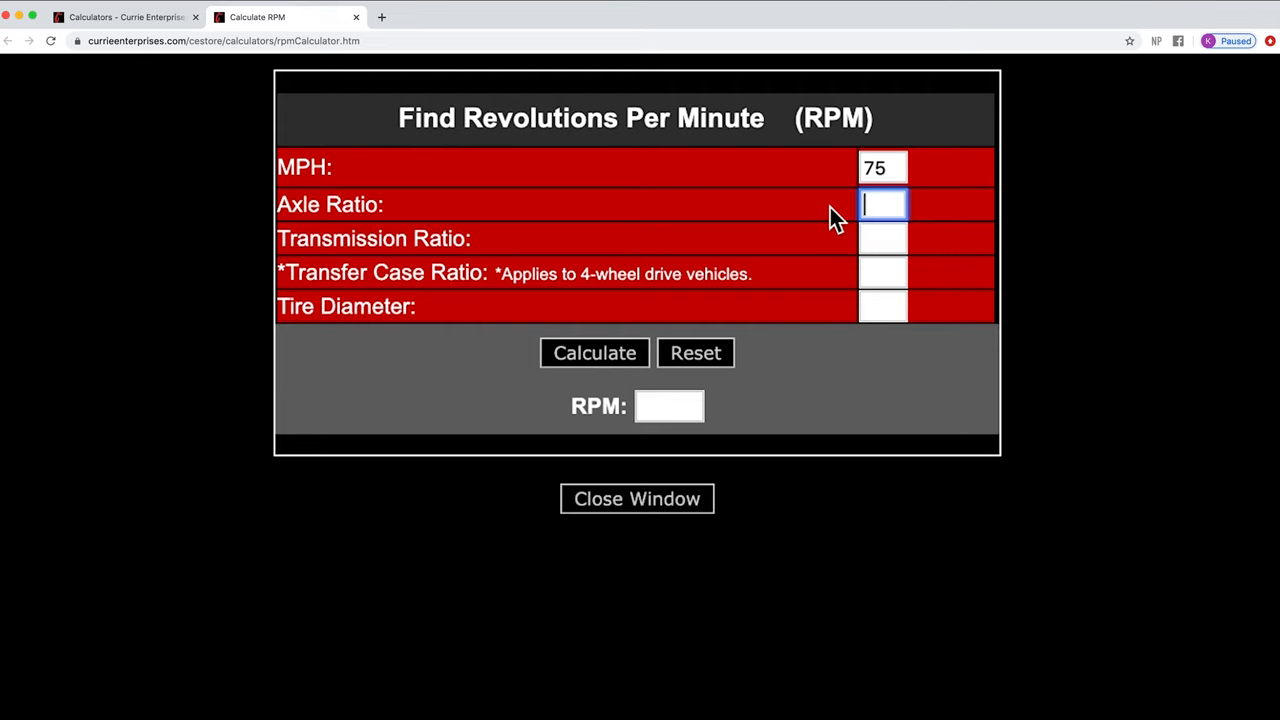
- Enter 3.25 as the axle ratio
text(3.)
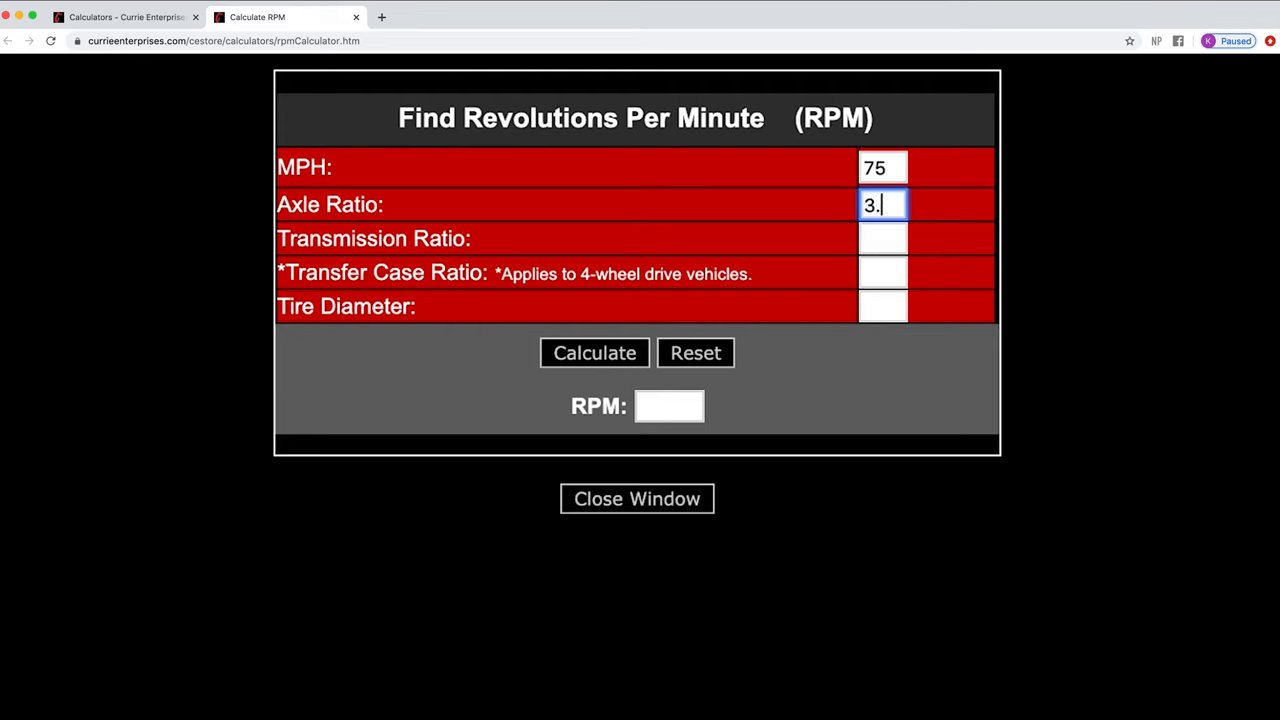
text(25)
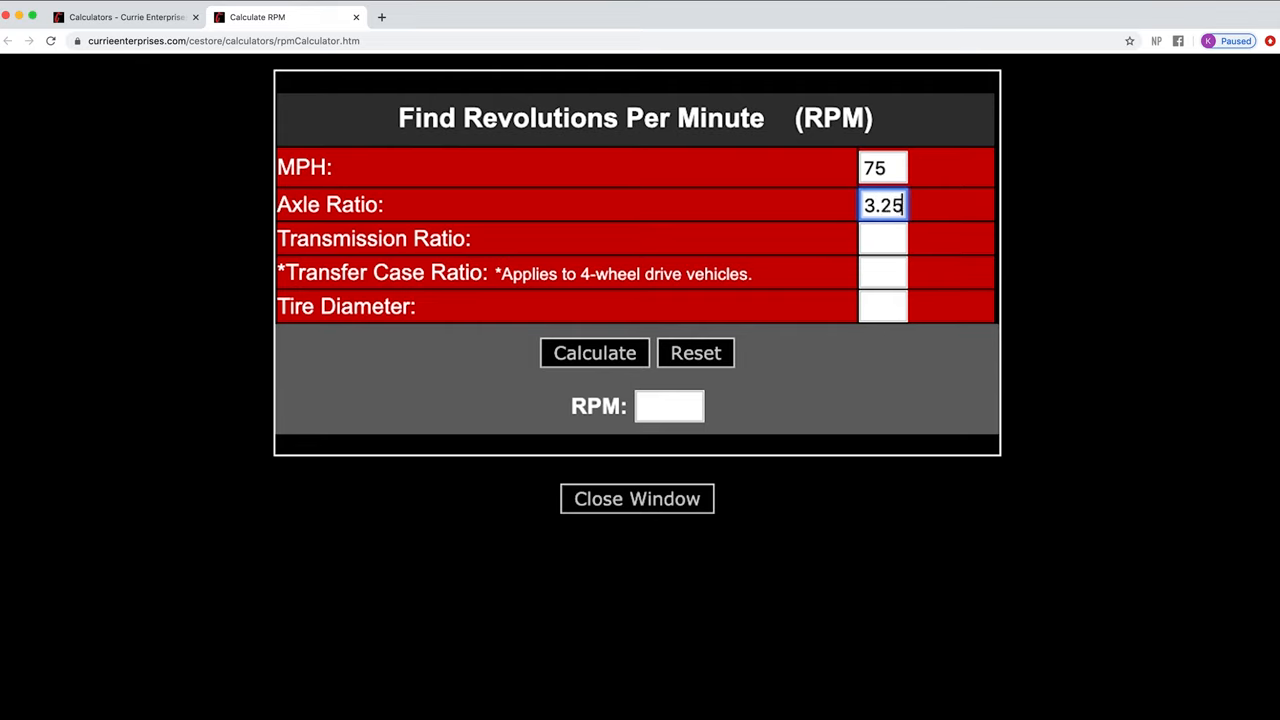
mouse_move(828, 218)
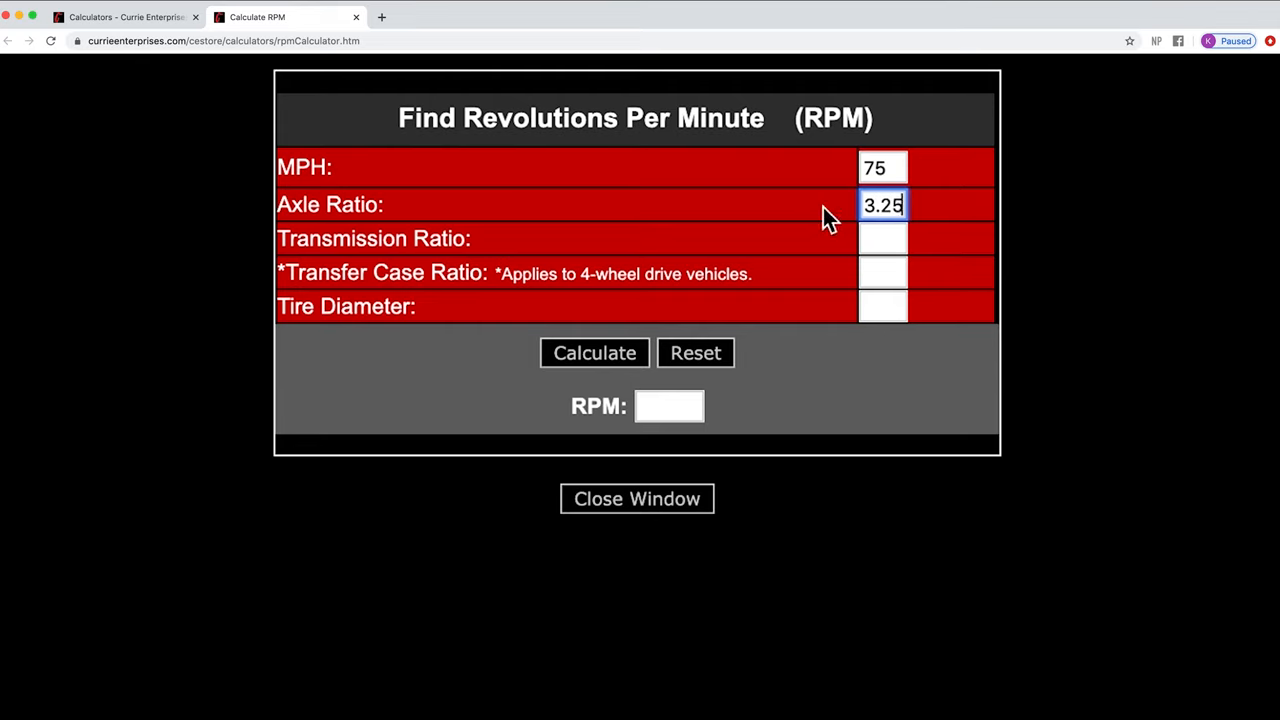
mouse_move(818, 258)
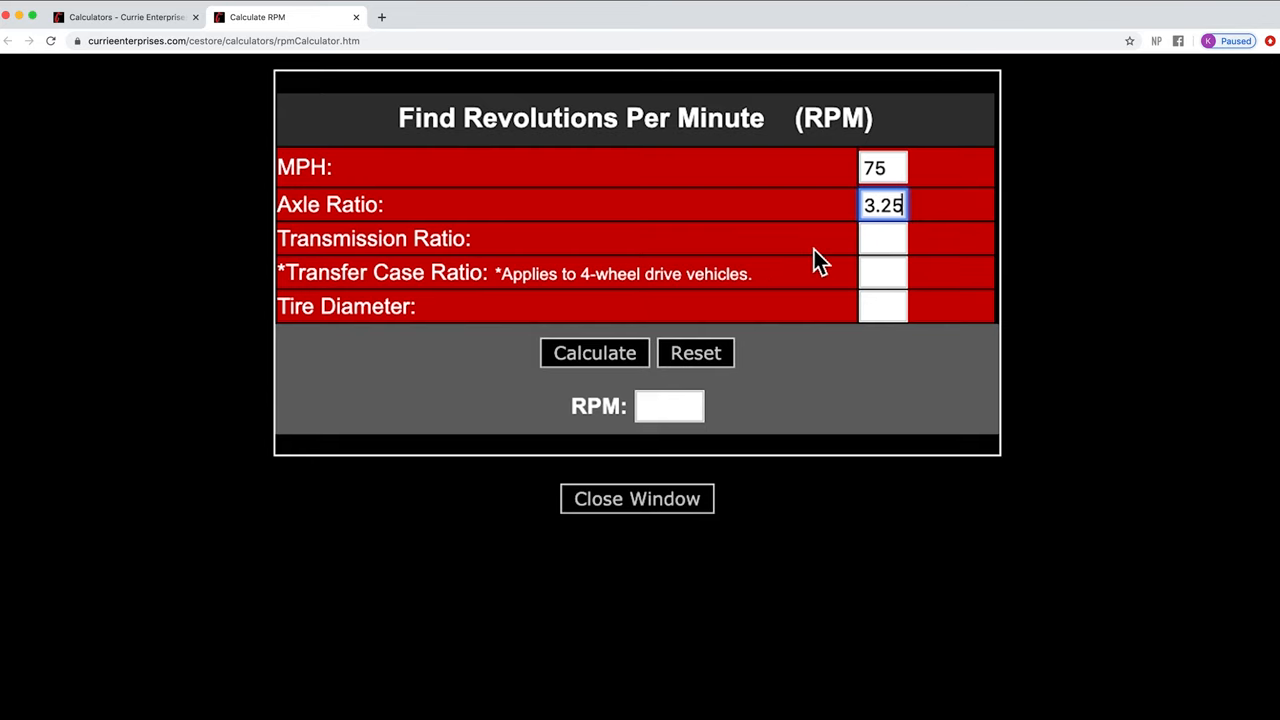
- Enter .70 as the transmission ratio
click(882, 238)
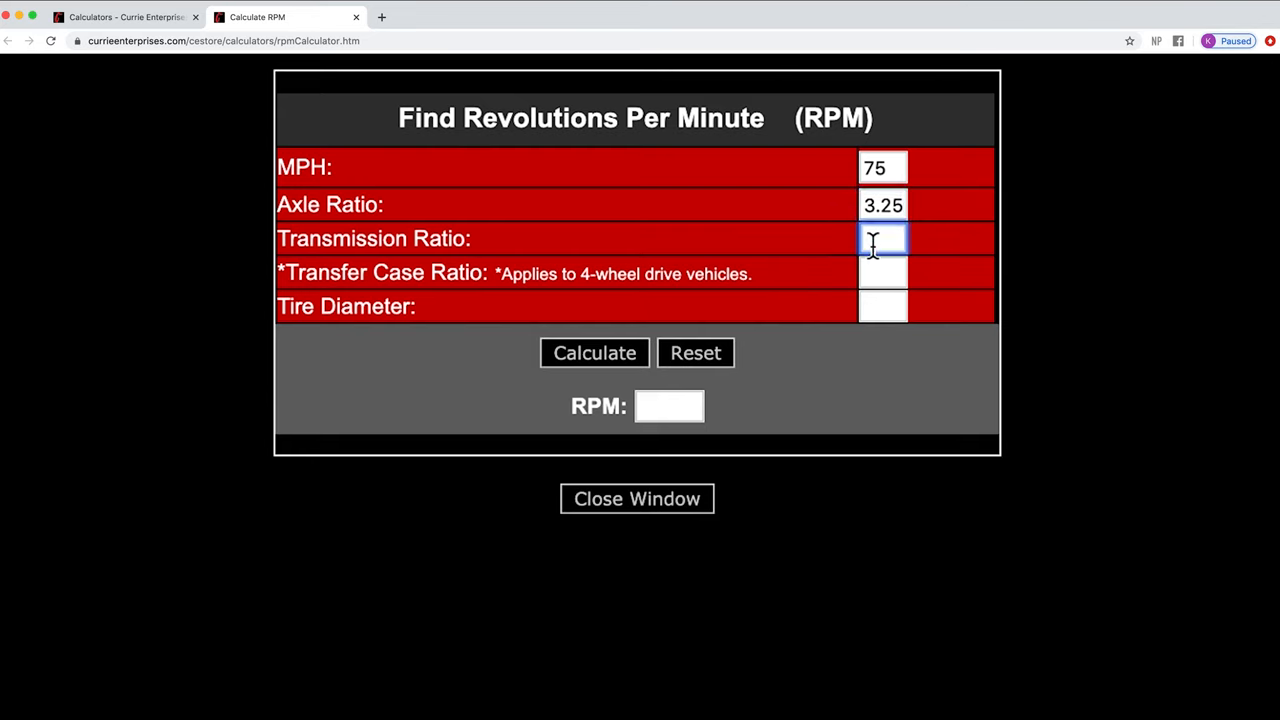
mouse_move(832, 256)
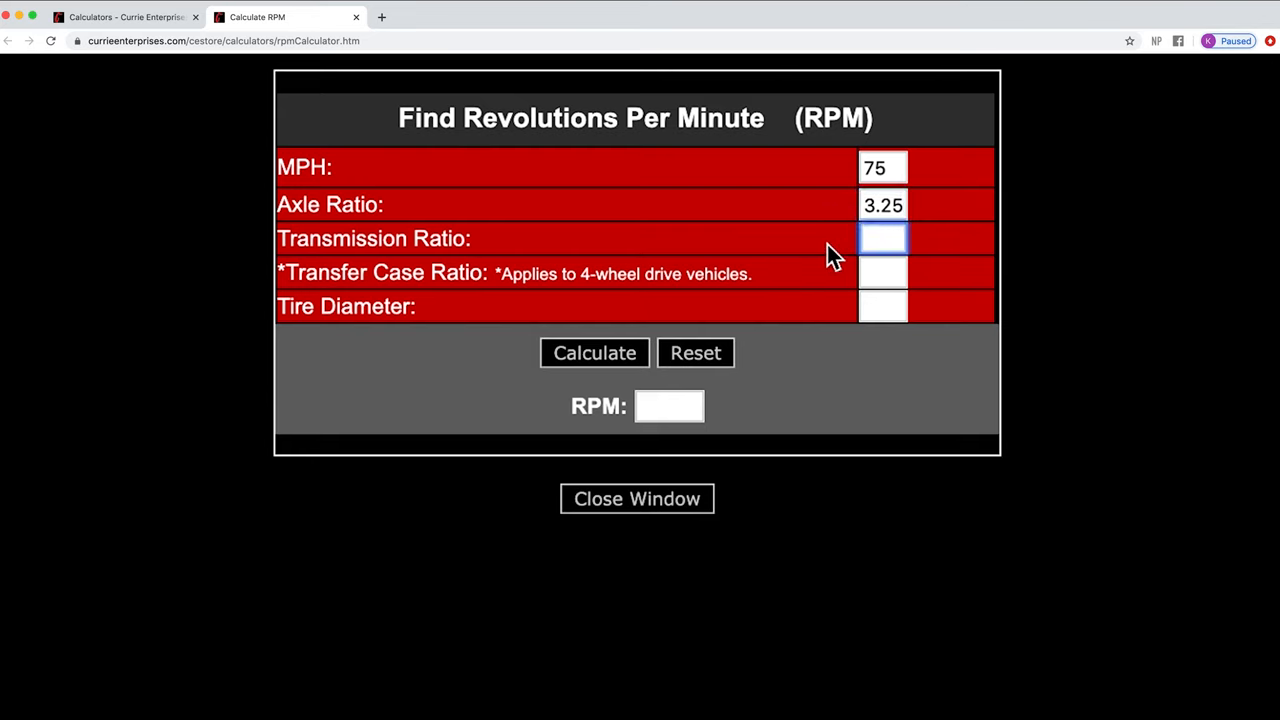
mouse_move(816, 248)
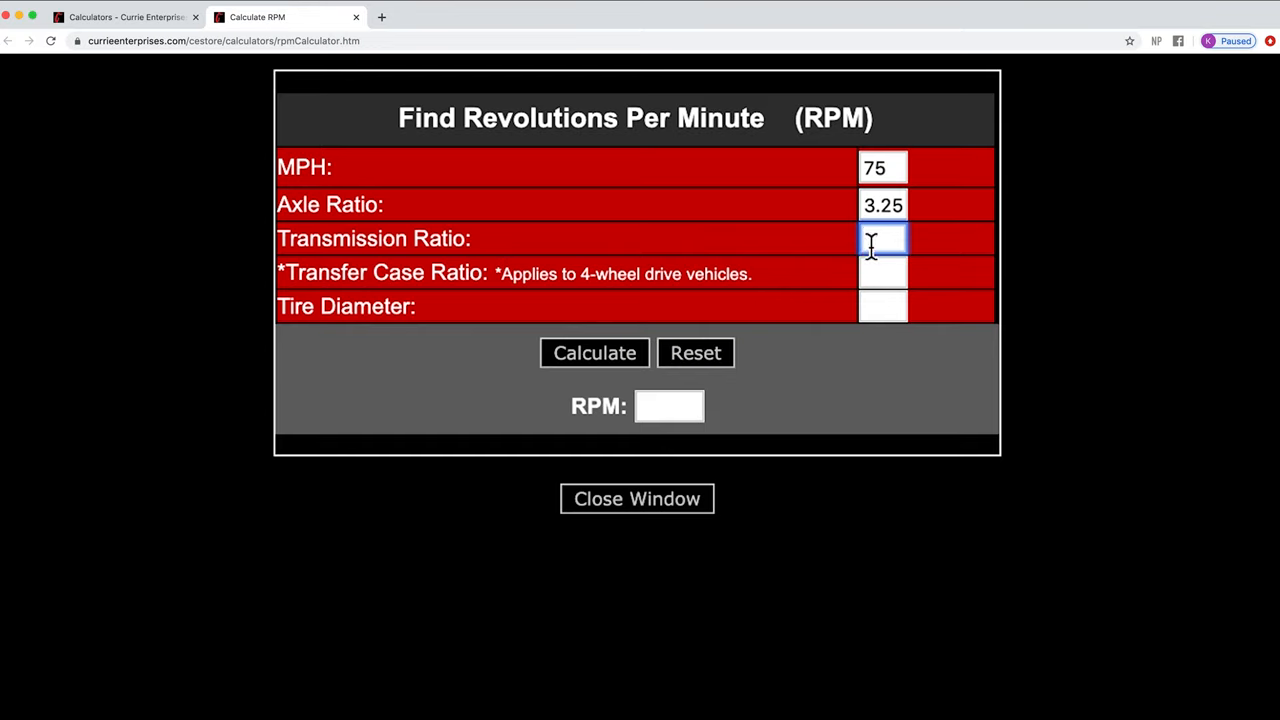
mouse_move(818, 250)
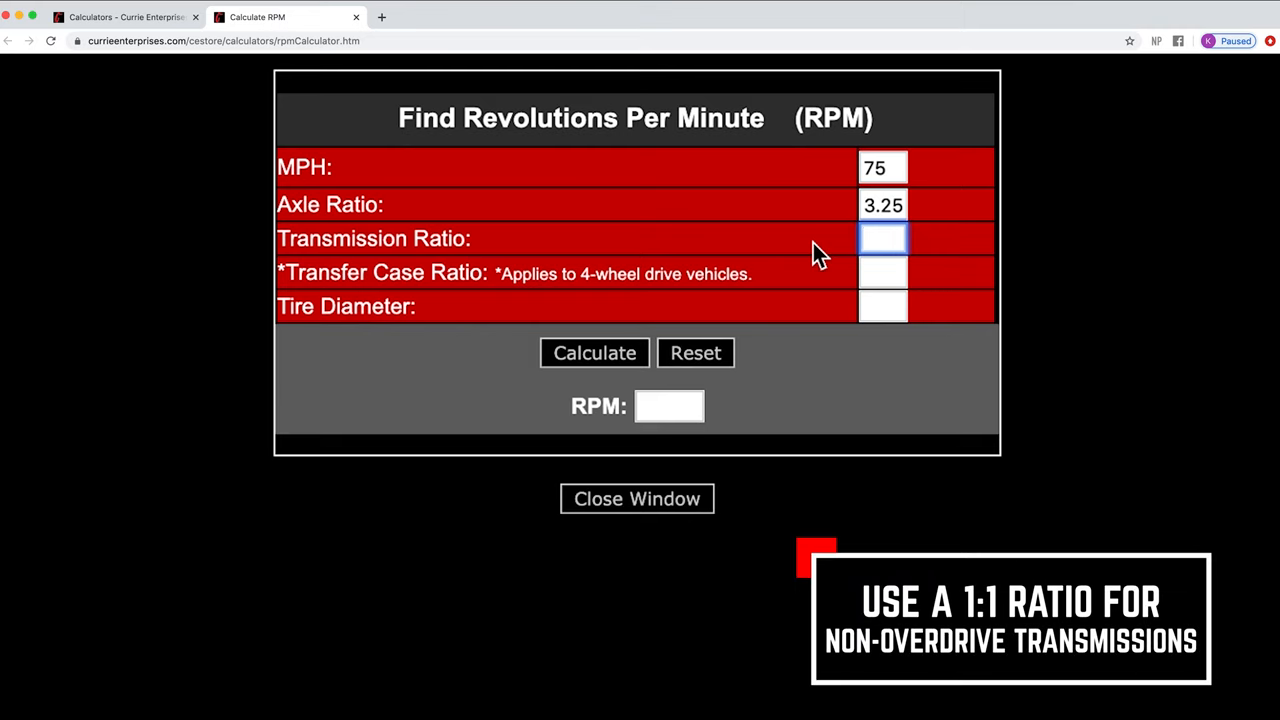
text(.70)
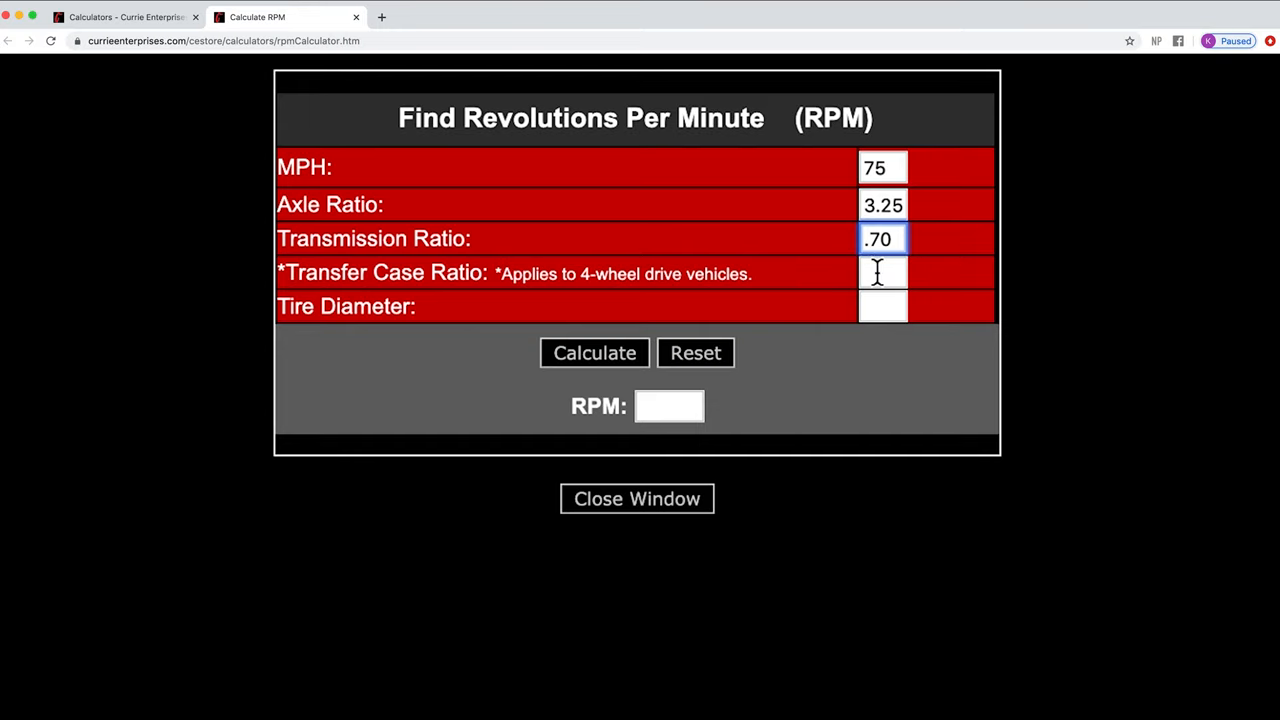
mouse_move(858, 290)
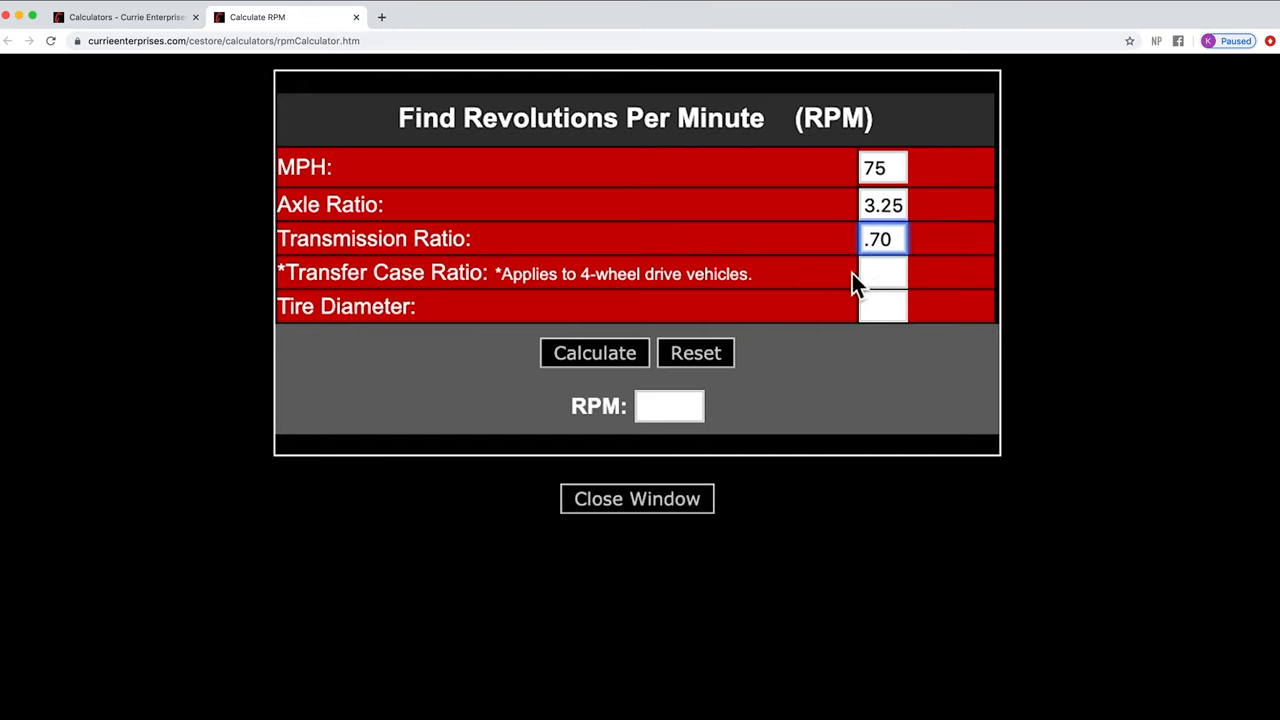
- Enter 1 as the transfer case ratio
click(882, 272)
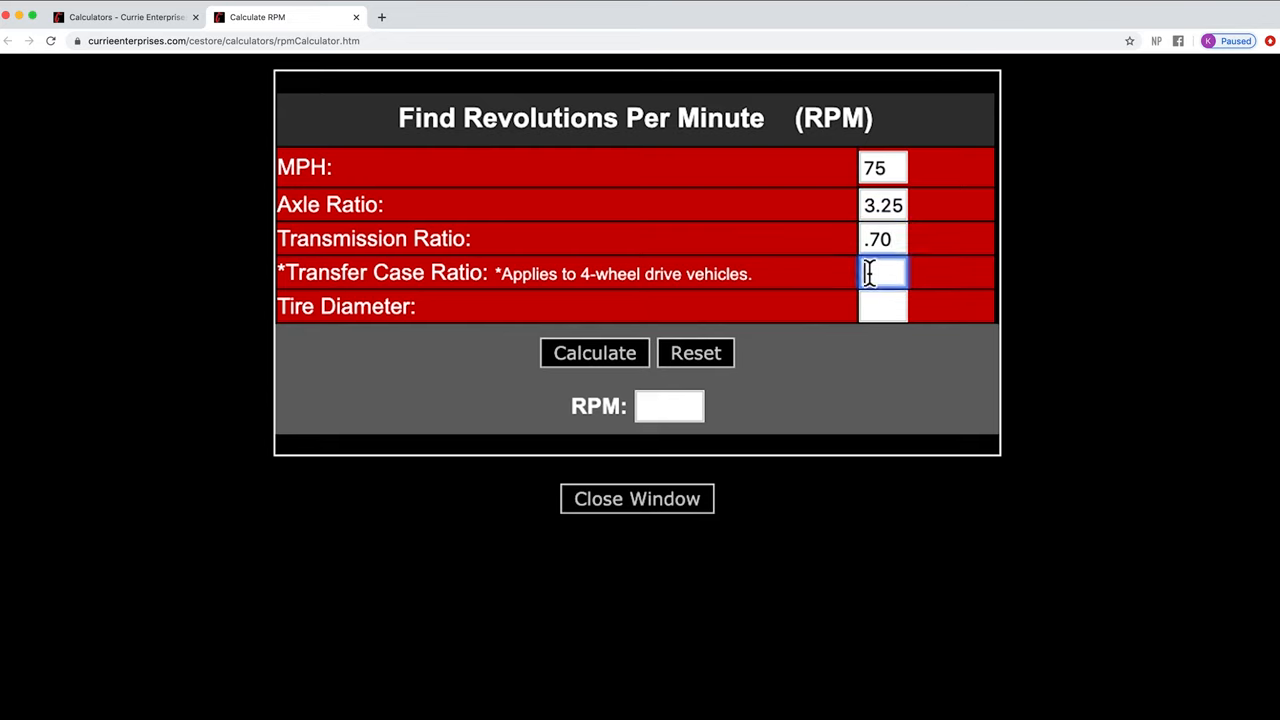
mouse_move(816, 258)
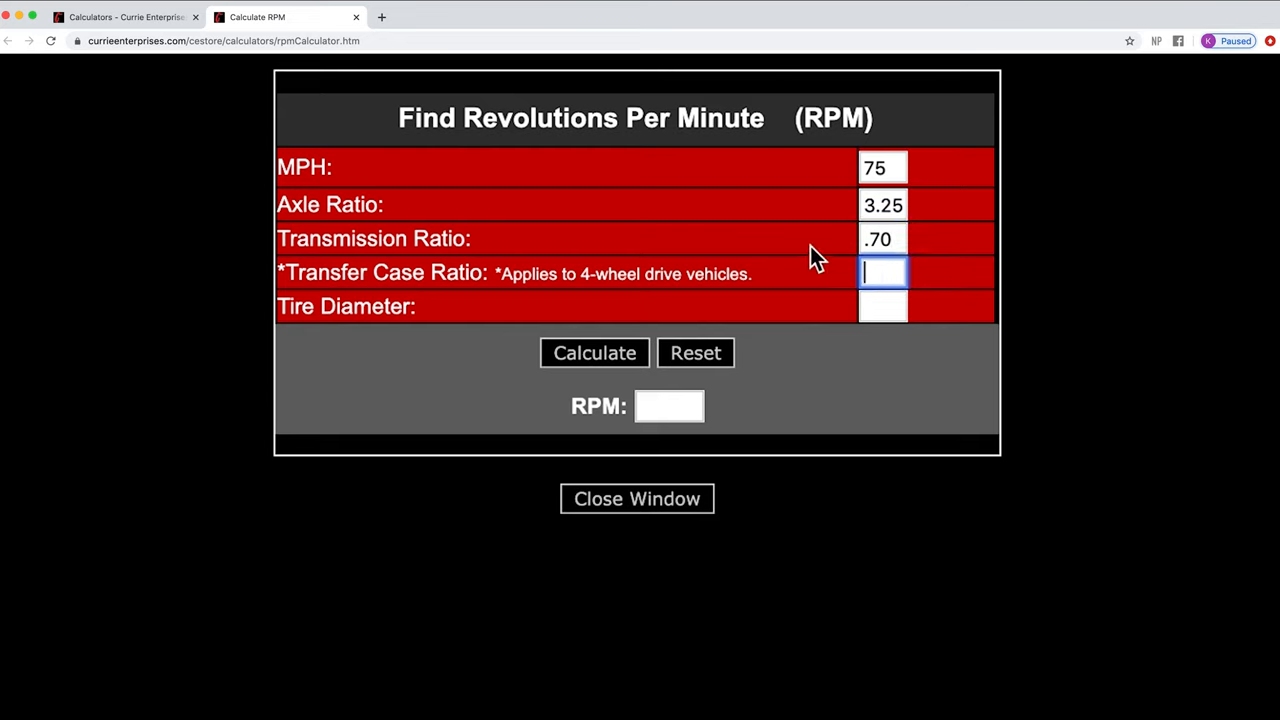
mouse_move(828, 282)
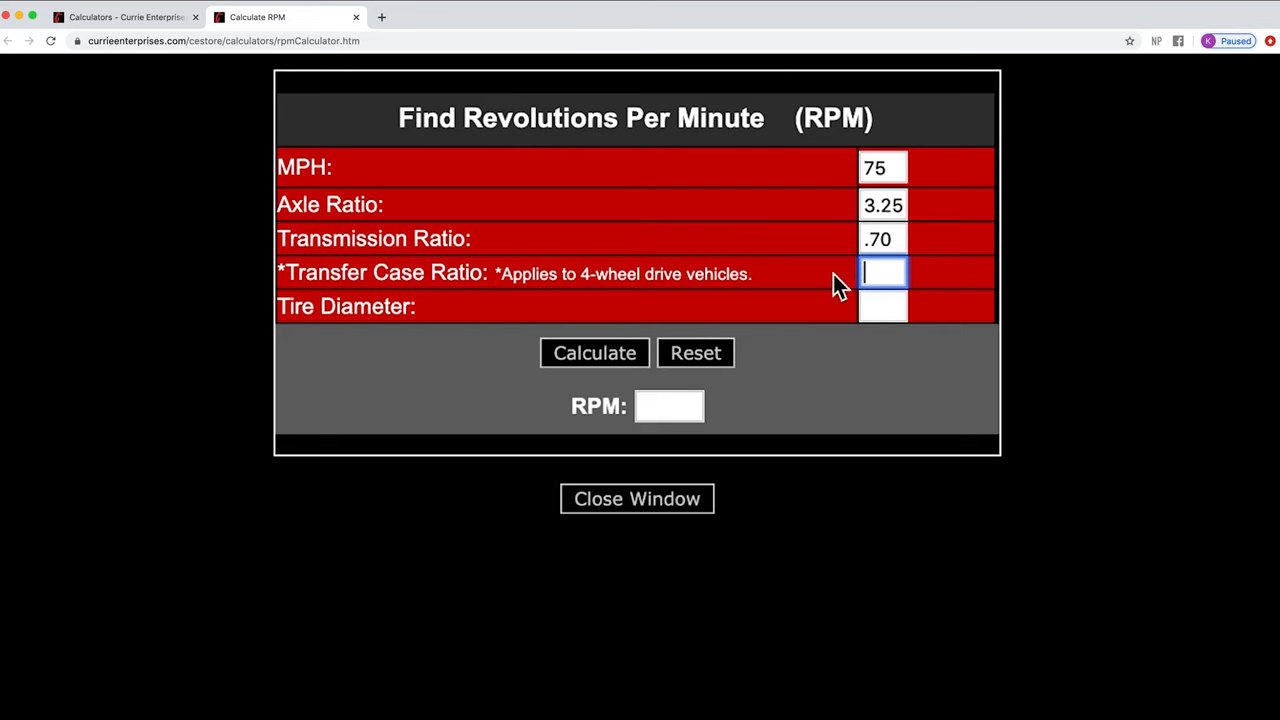
mouse_move(868, 276)
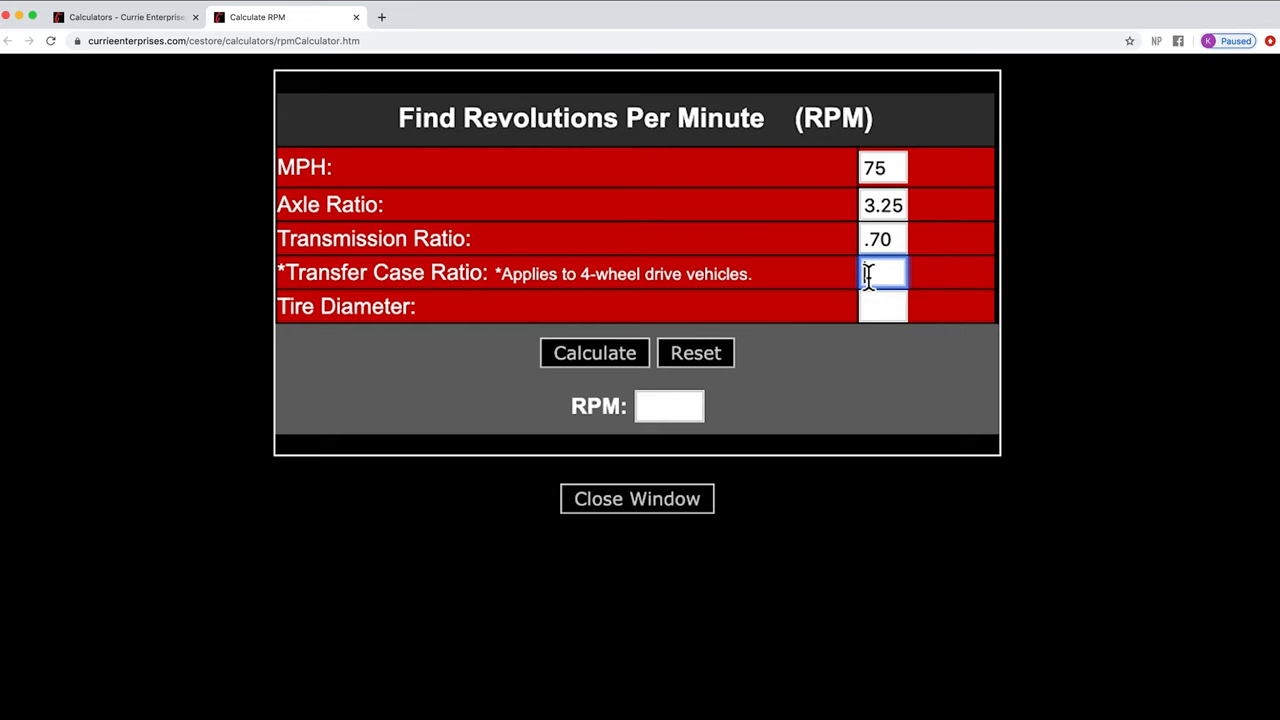
mouse_move(848, 284)
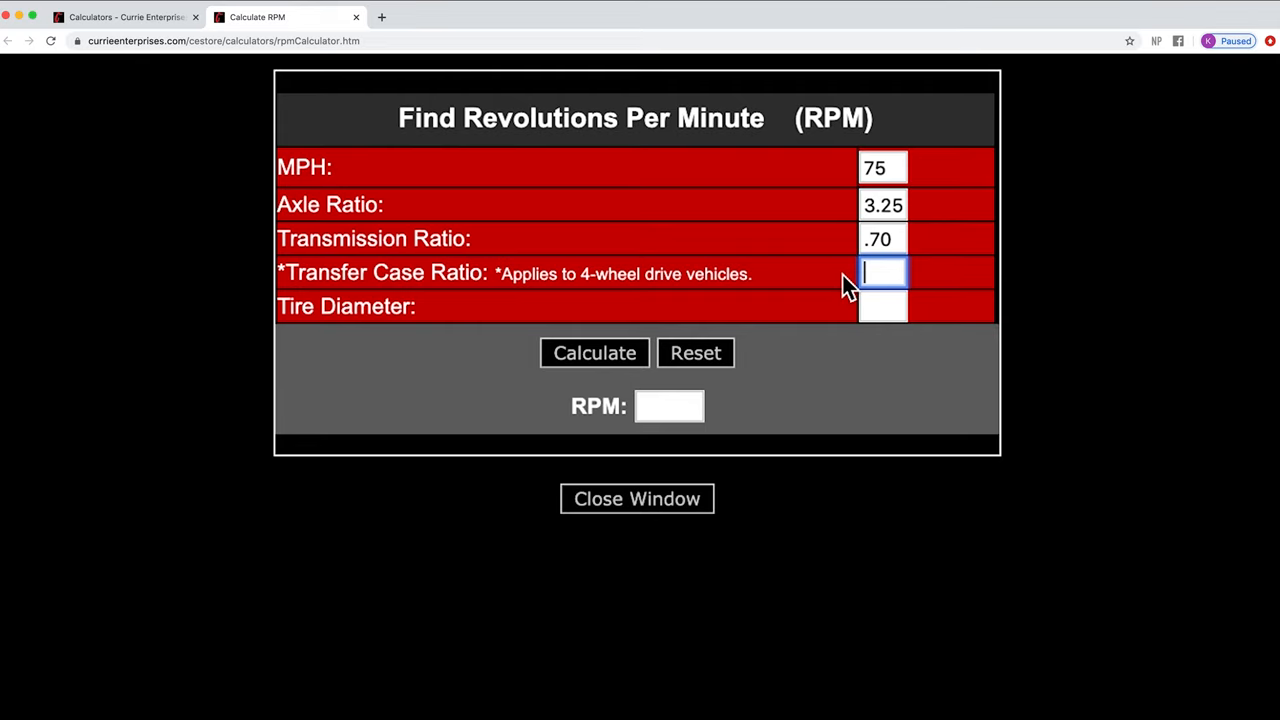
text(1)
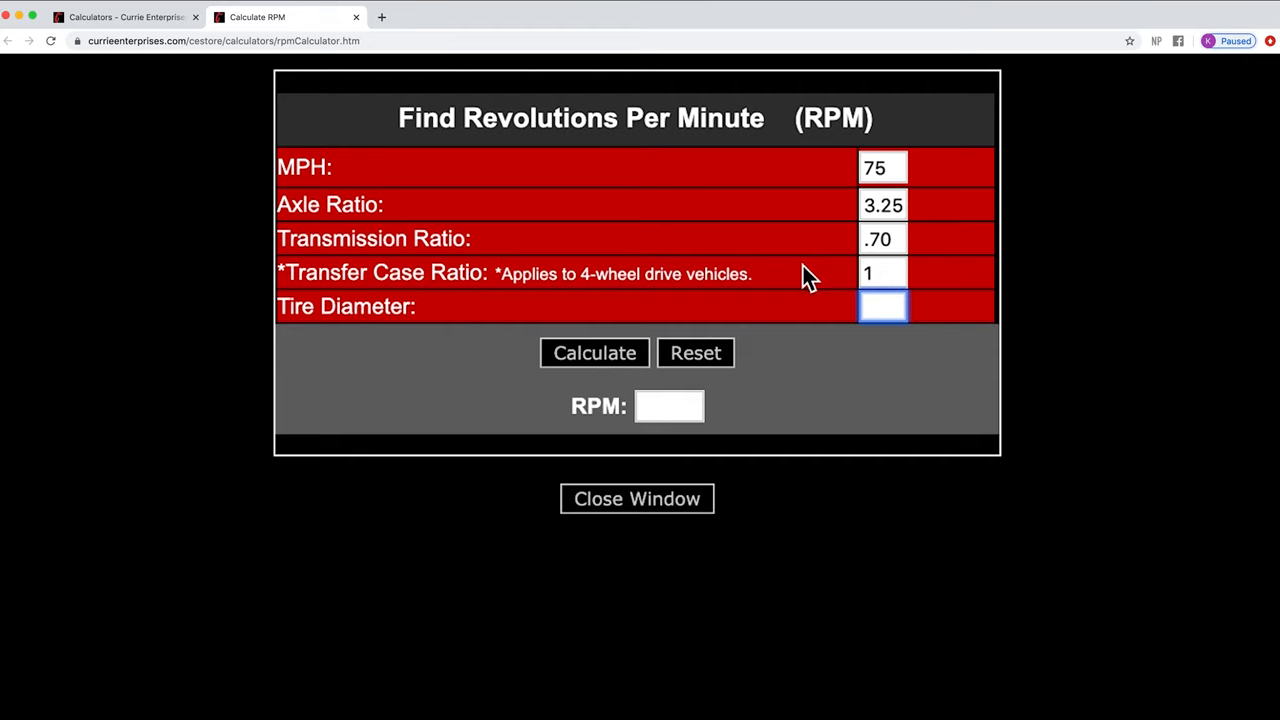
mouse_move(810, 316)
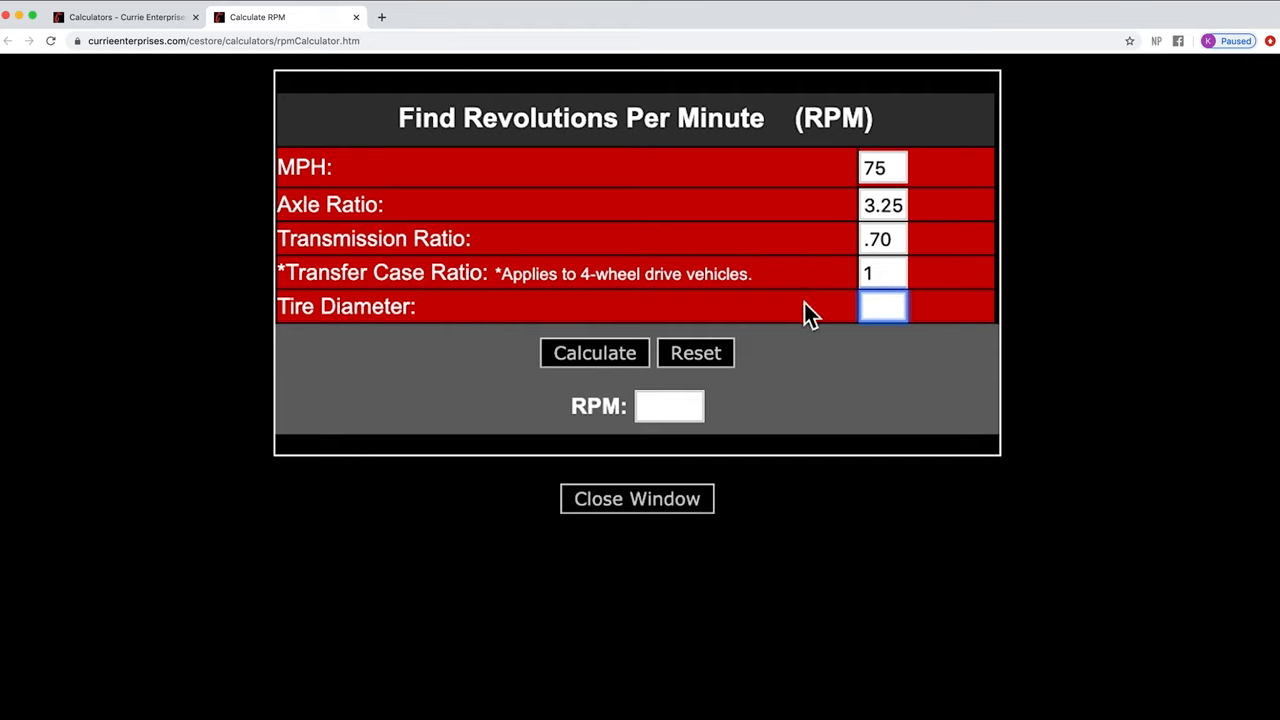
mouse_move(798, 318)
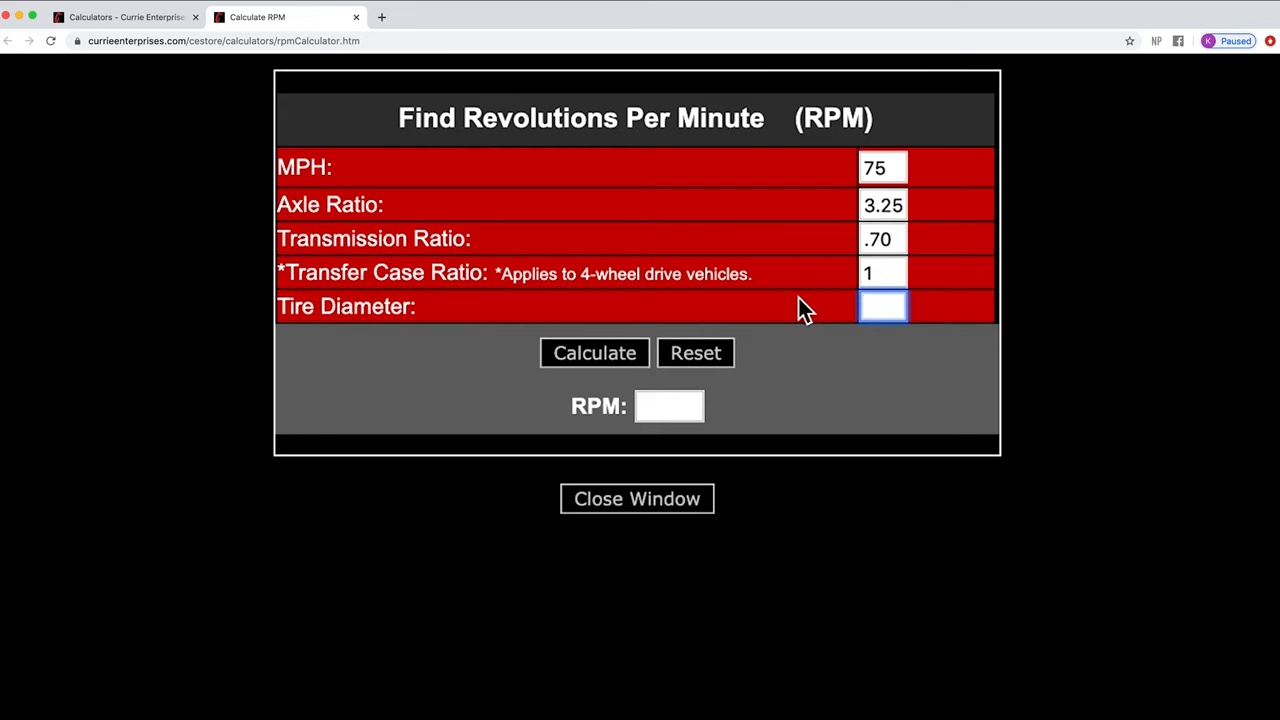
mouse_move(824, 318)
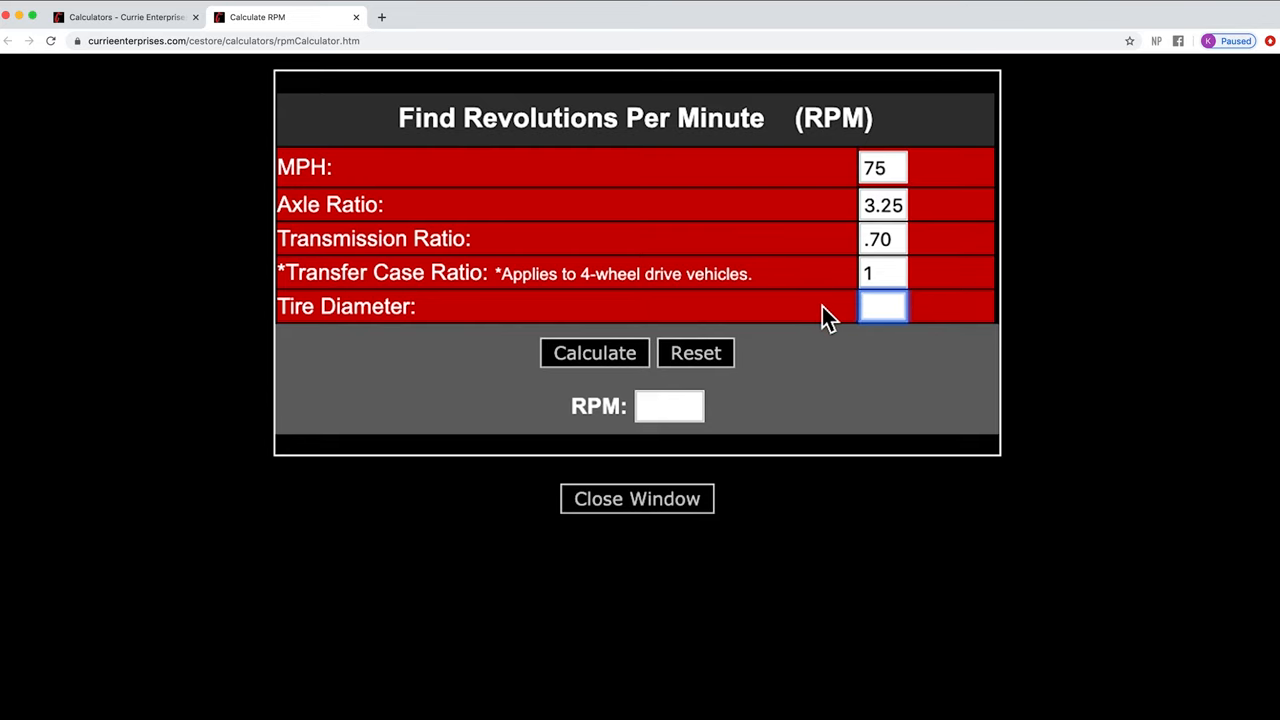
- Enter a 26-inch tire diameter and calculate, giving 2205 RPM for the 3.25 axle ratio
click(884, 306)
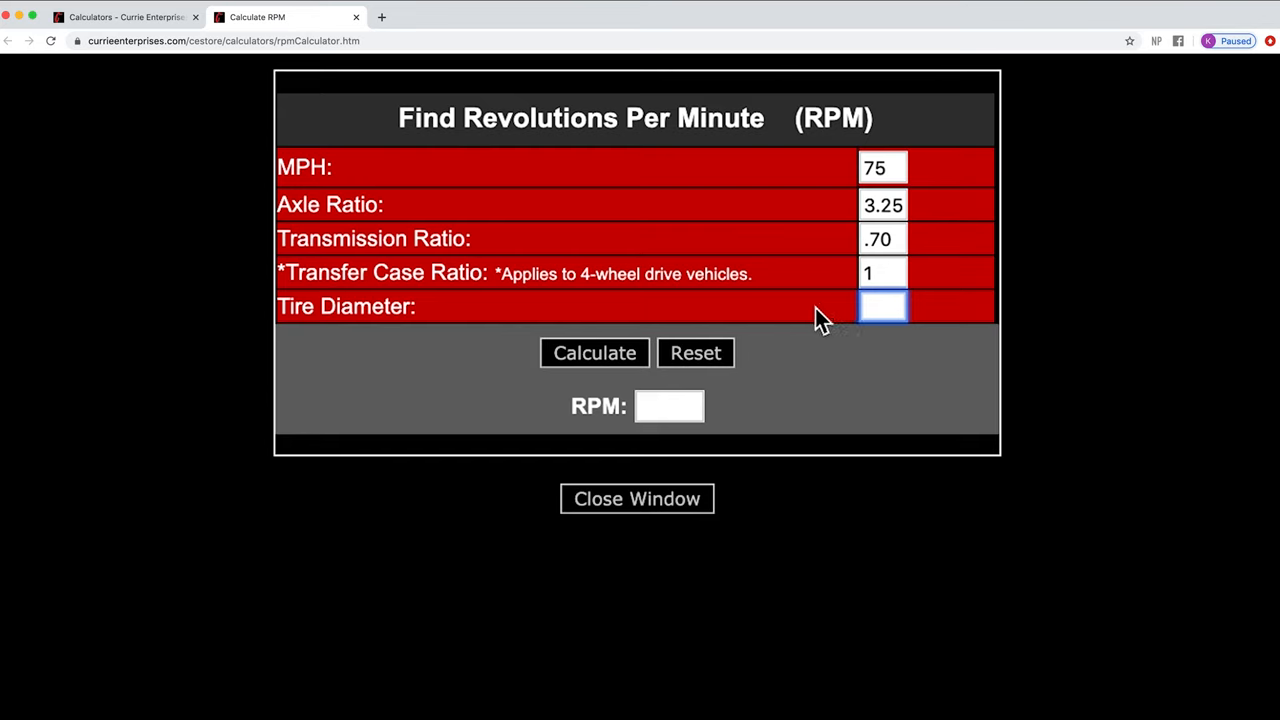
mouse_move(830, 322)
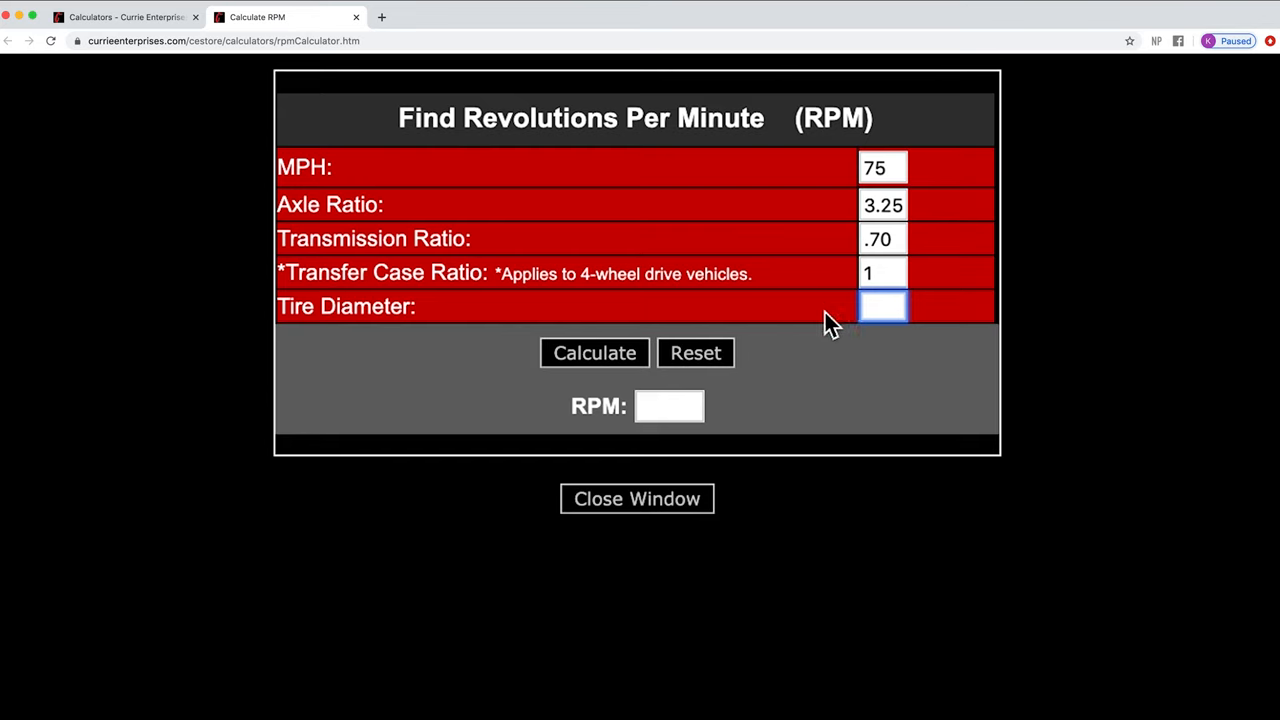
mouse_move(844, 324)
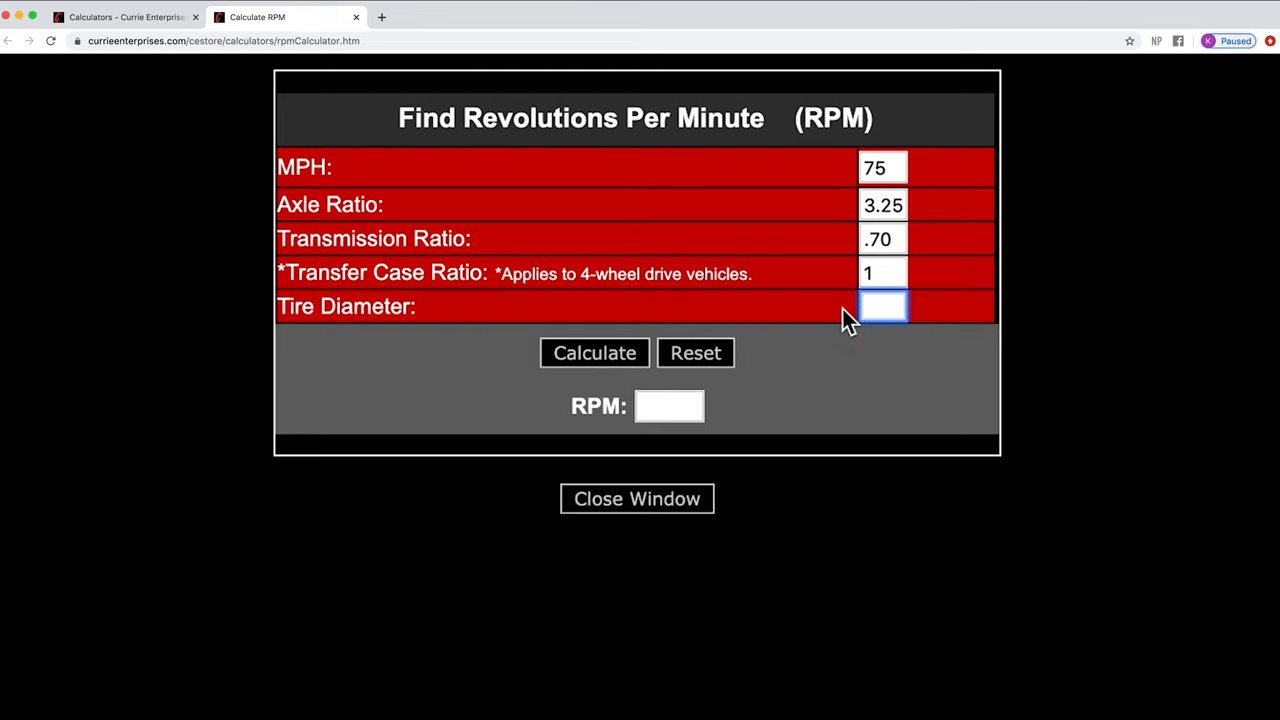
text(2)
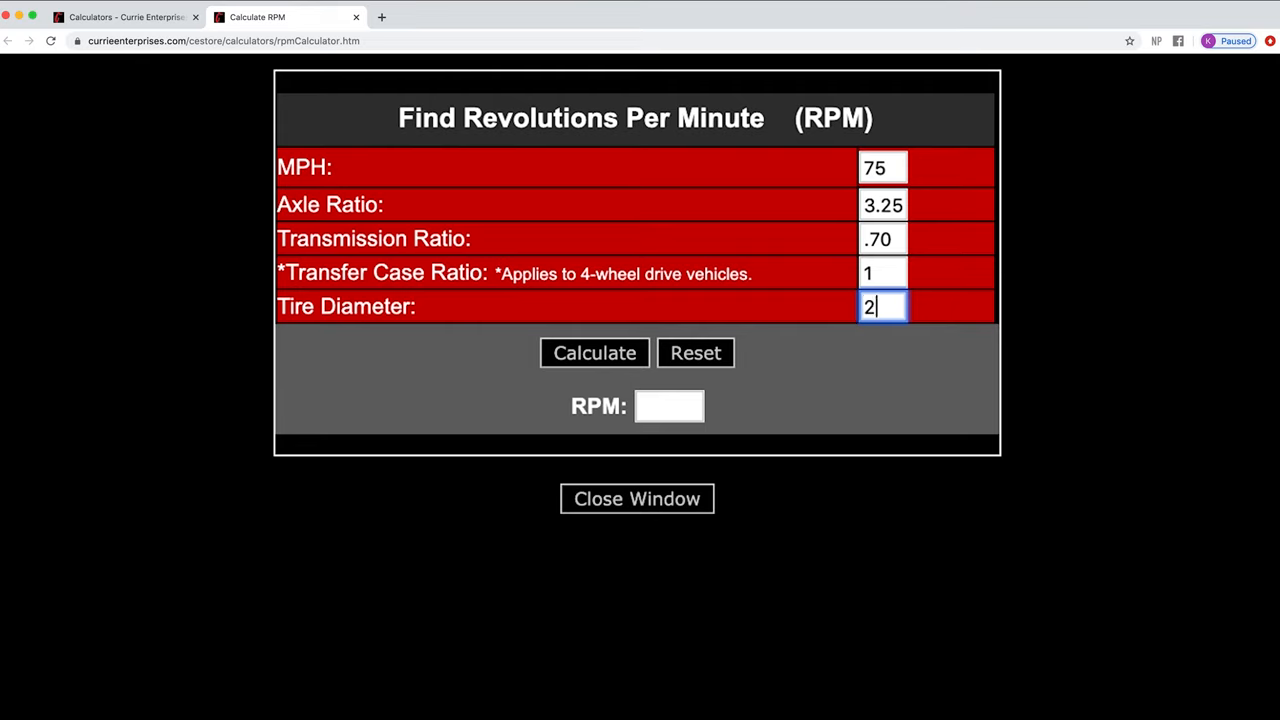
text(6)
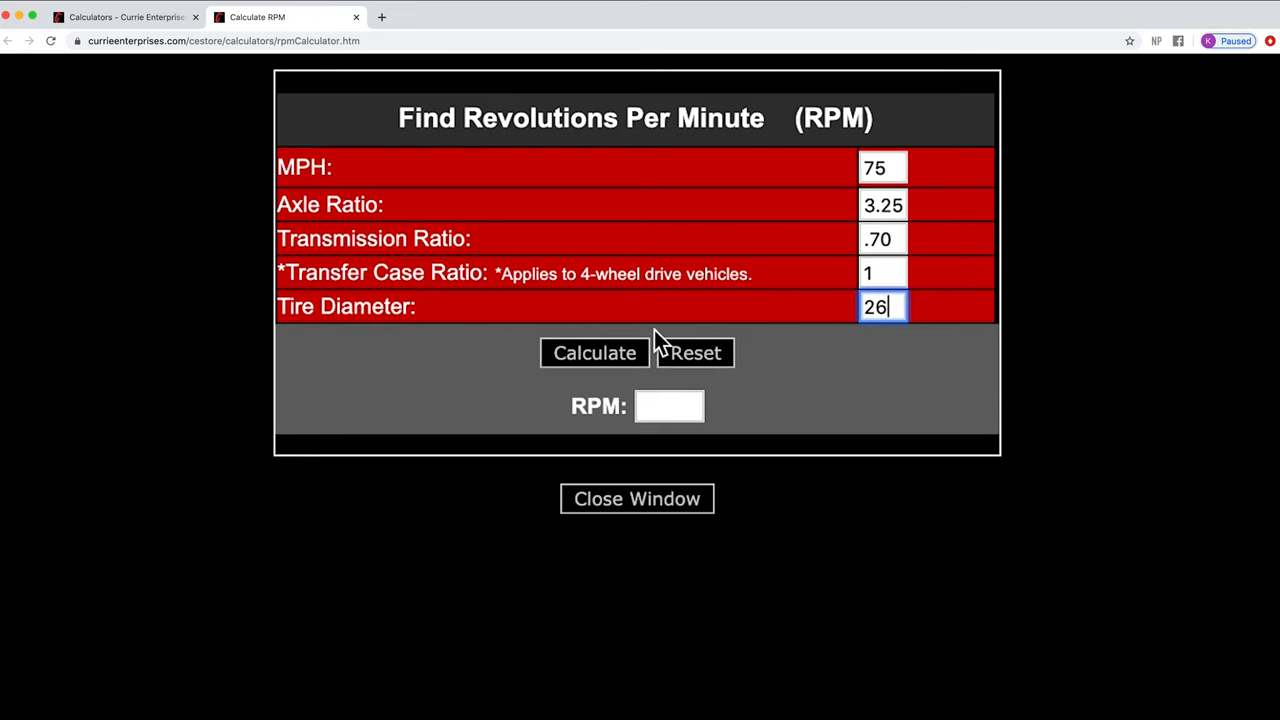
click(594, 352)
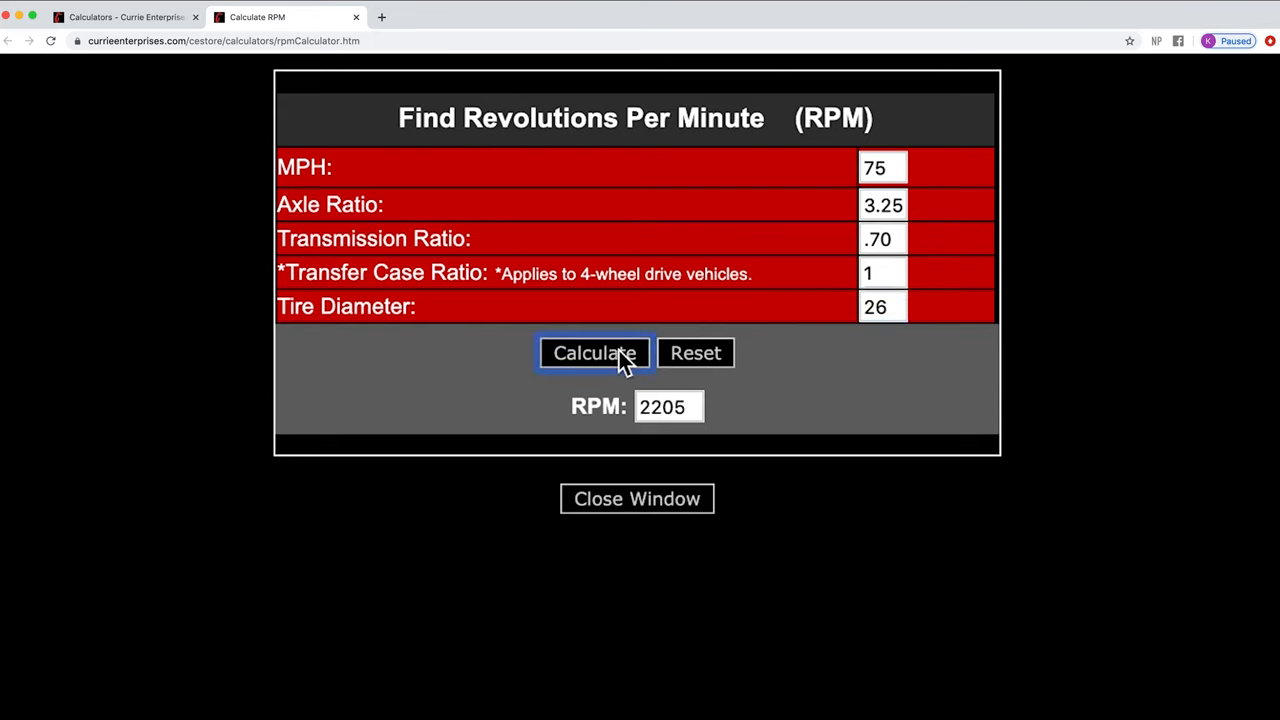
mouse_move(822, 248)
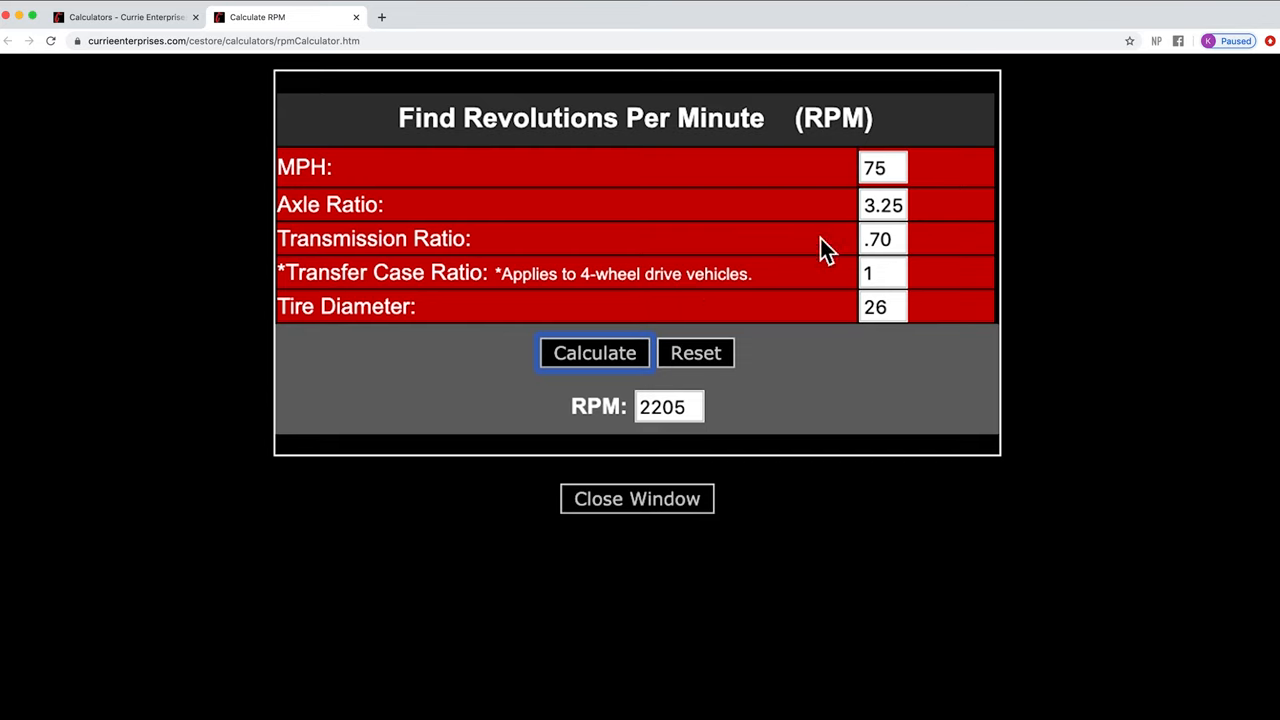
mouse_move(776, 404)
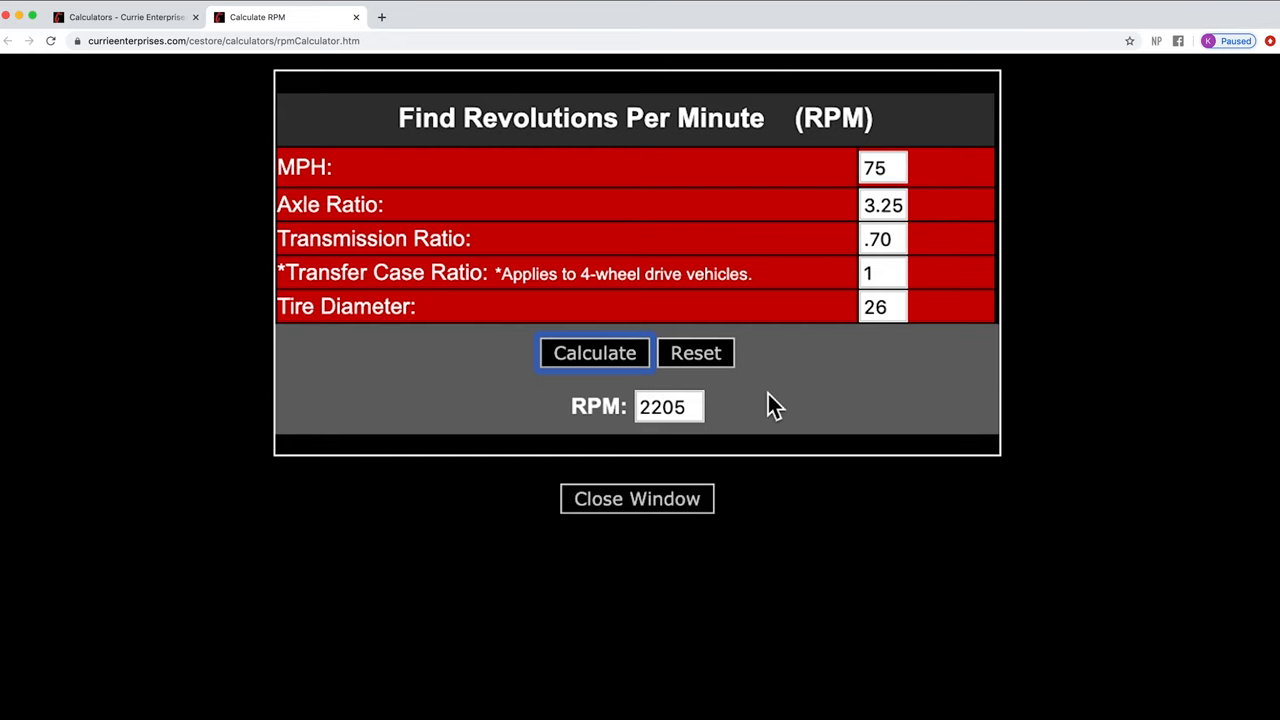
mouse_move(790, 396)
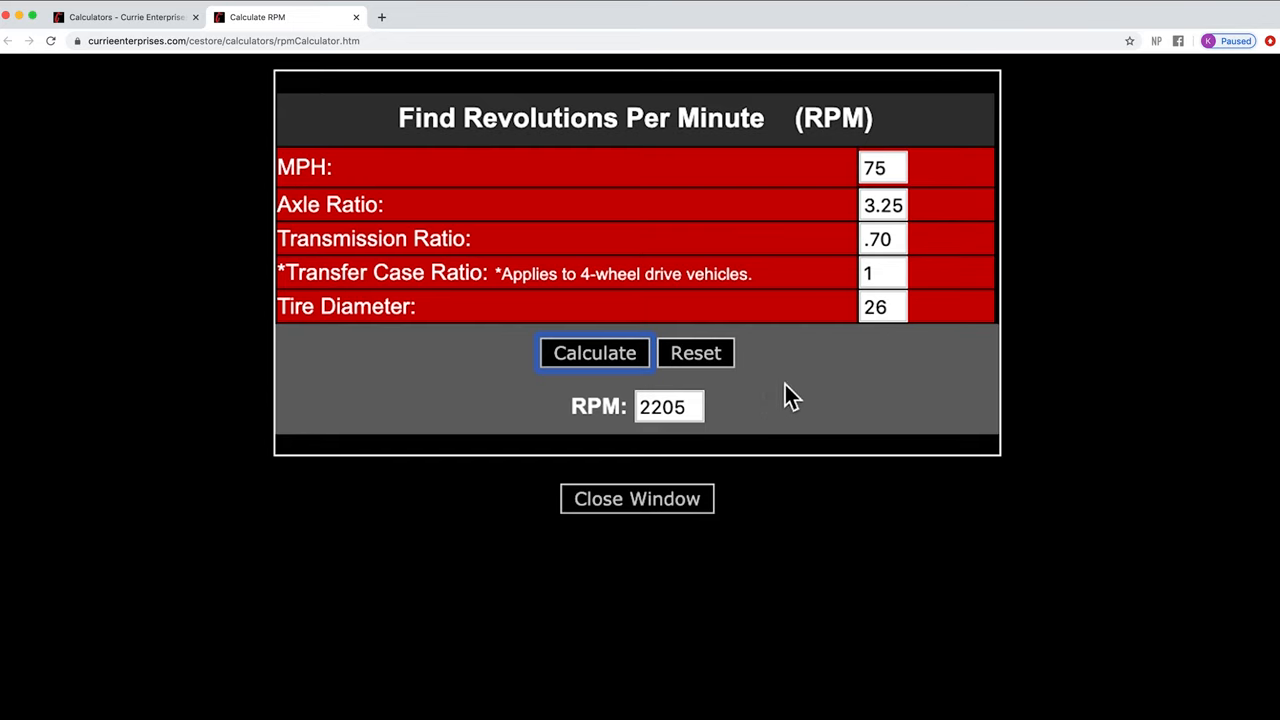
mouse_move(784, 390)
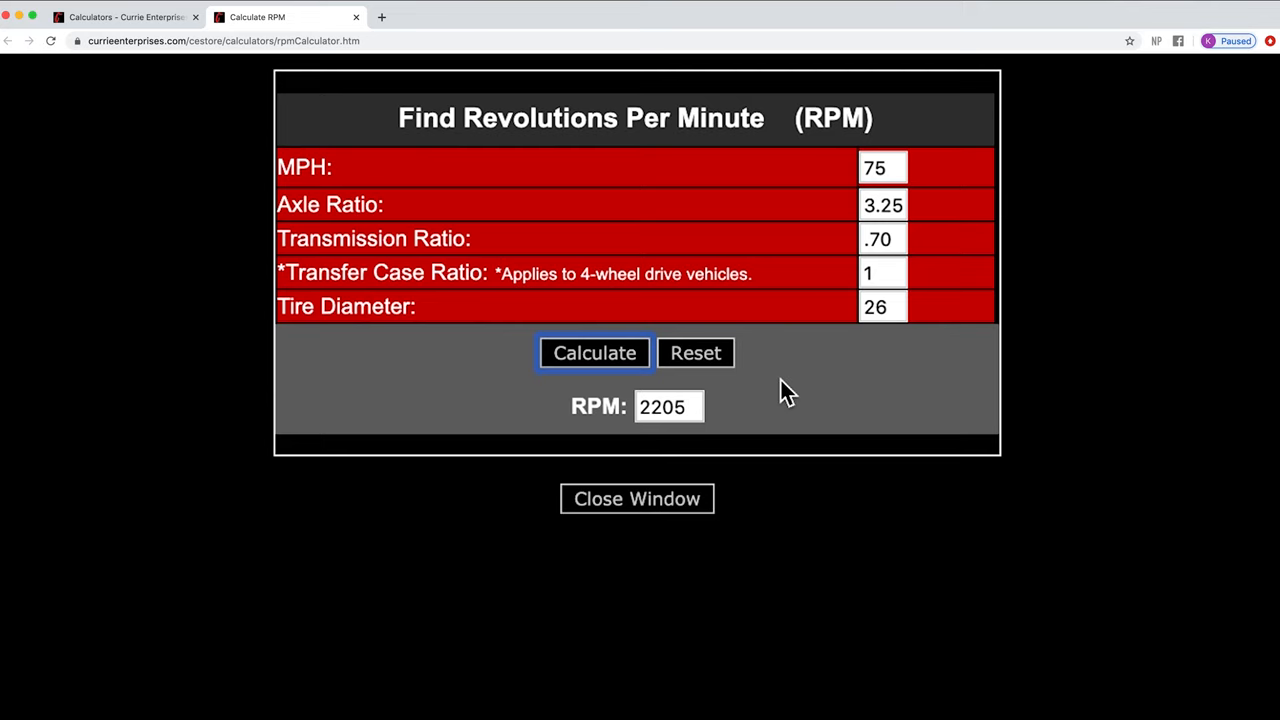
mouse_move(792, 388)
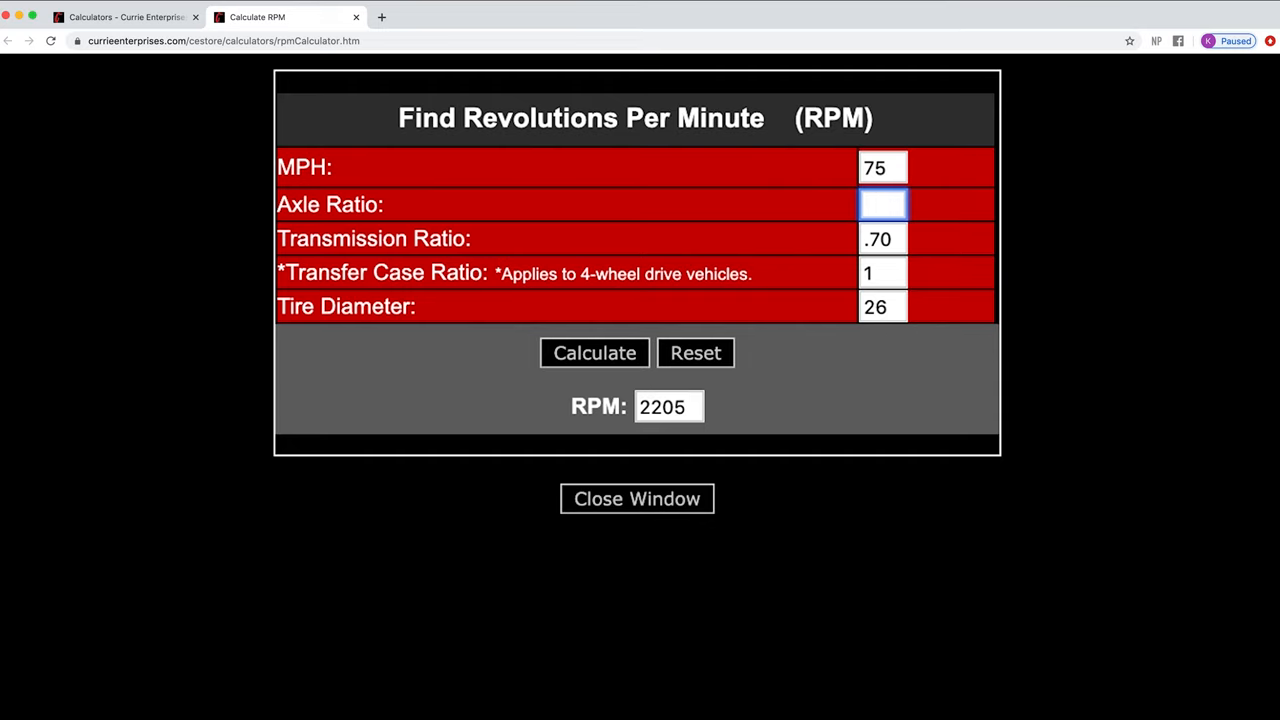
- Recalculate with a 3.50 axle ratio, giving 2375 RPM
text(3)
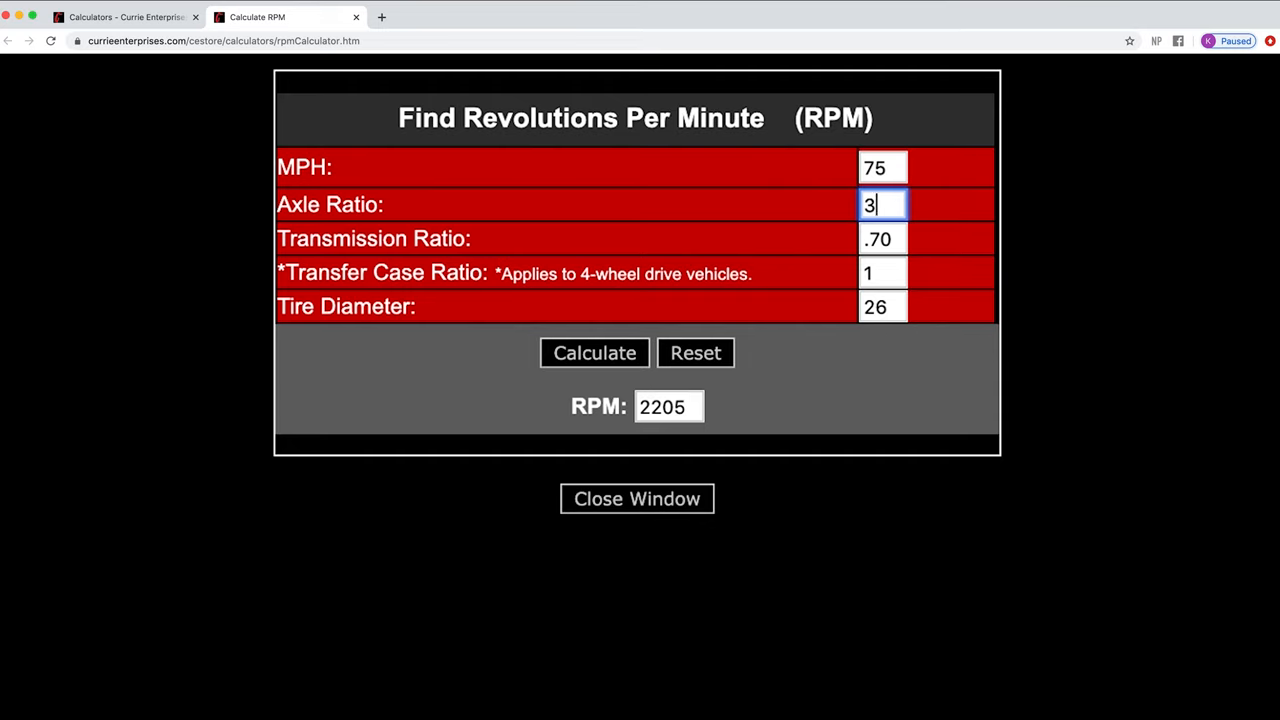
text(.50)
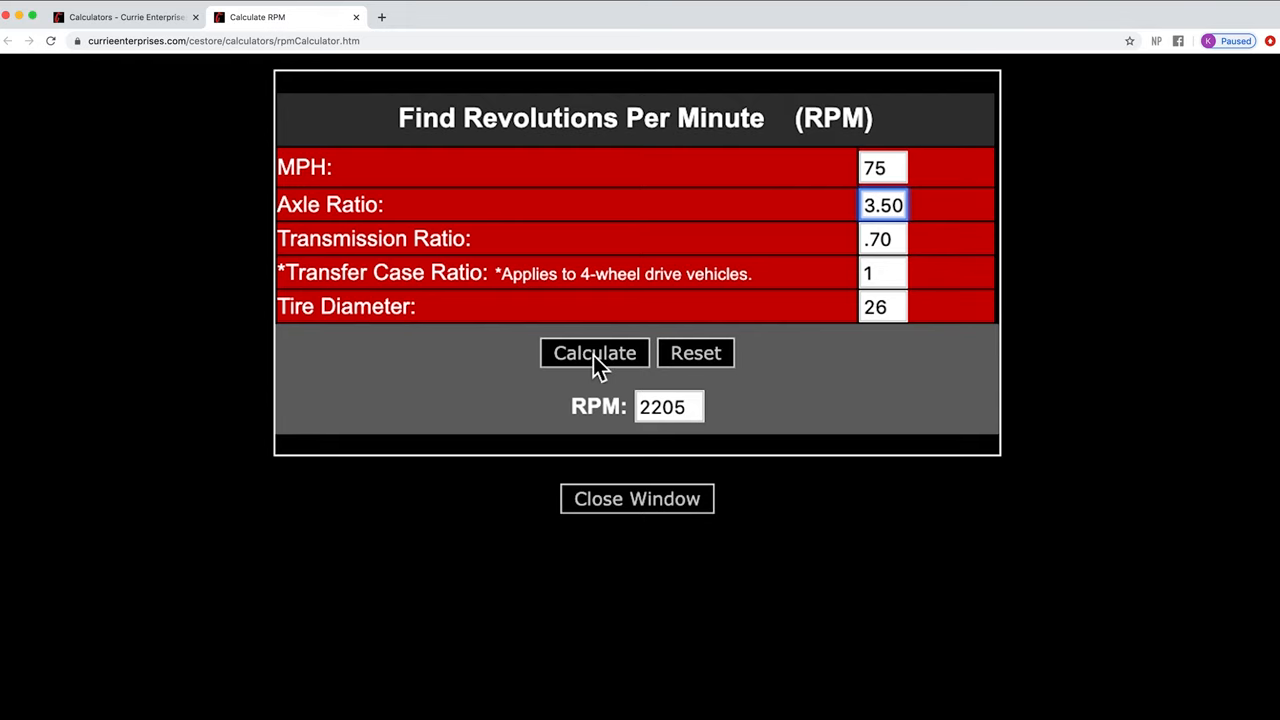
click(594, 352)
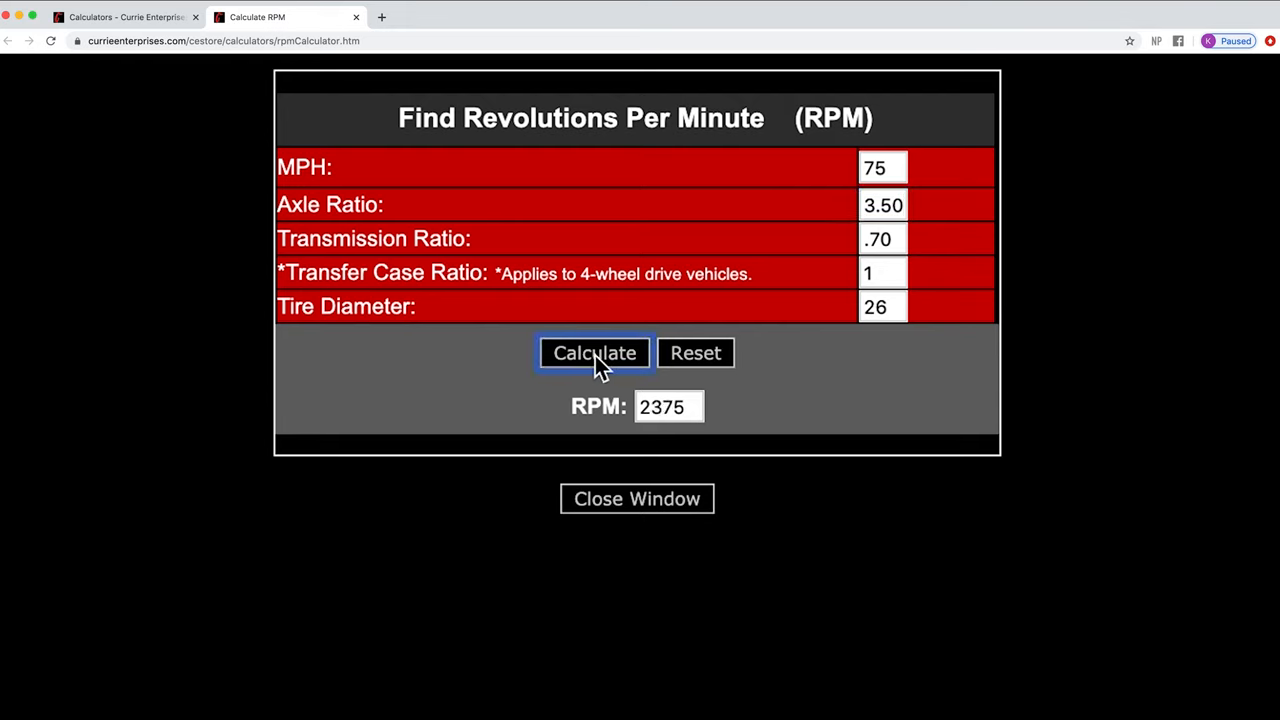
mouse_move(820, 232)
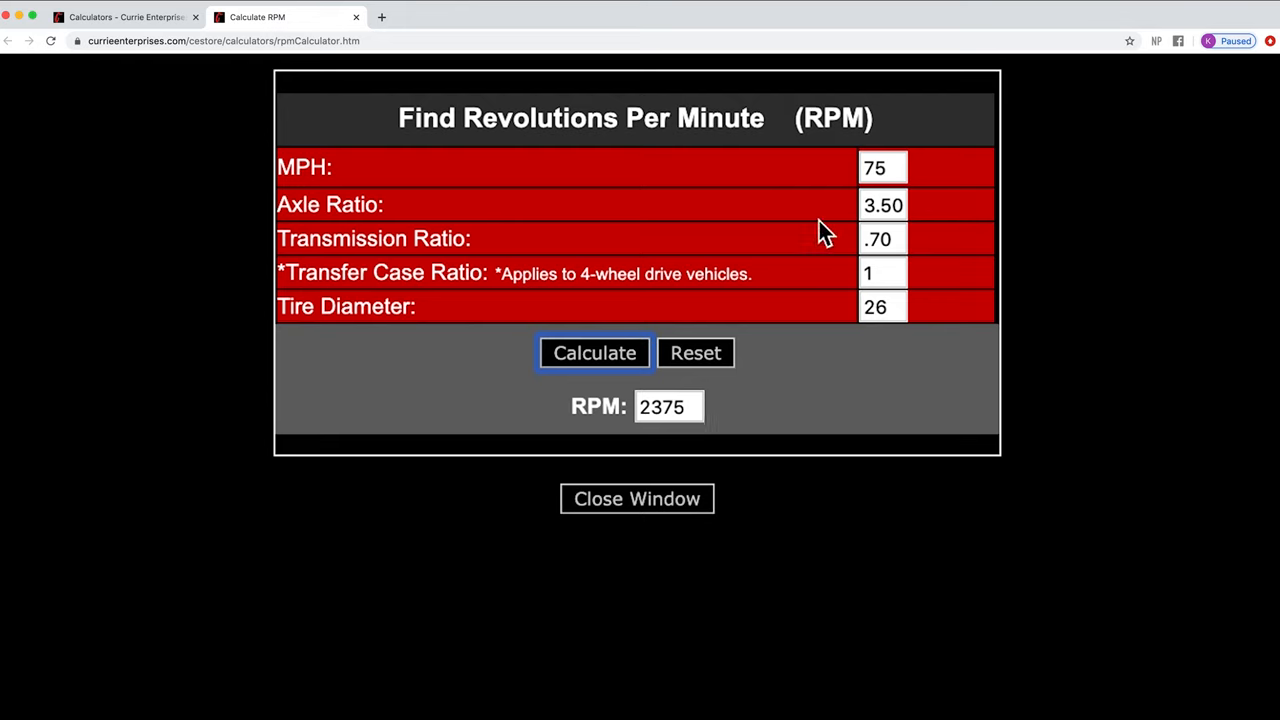
mouse_move(750, 418)
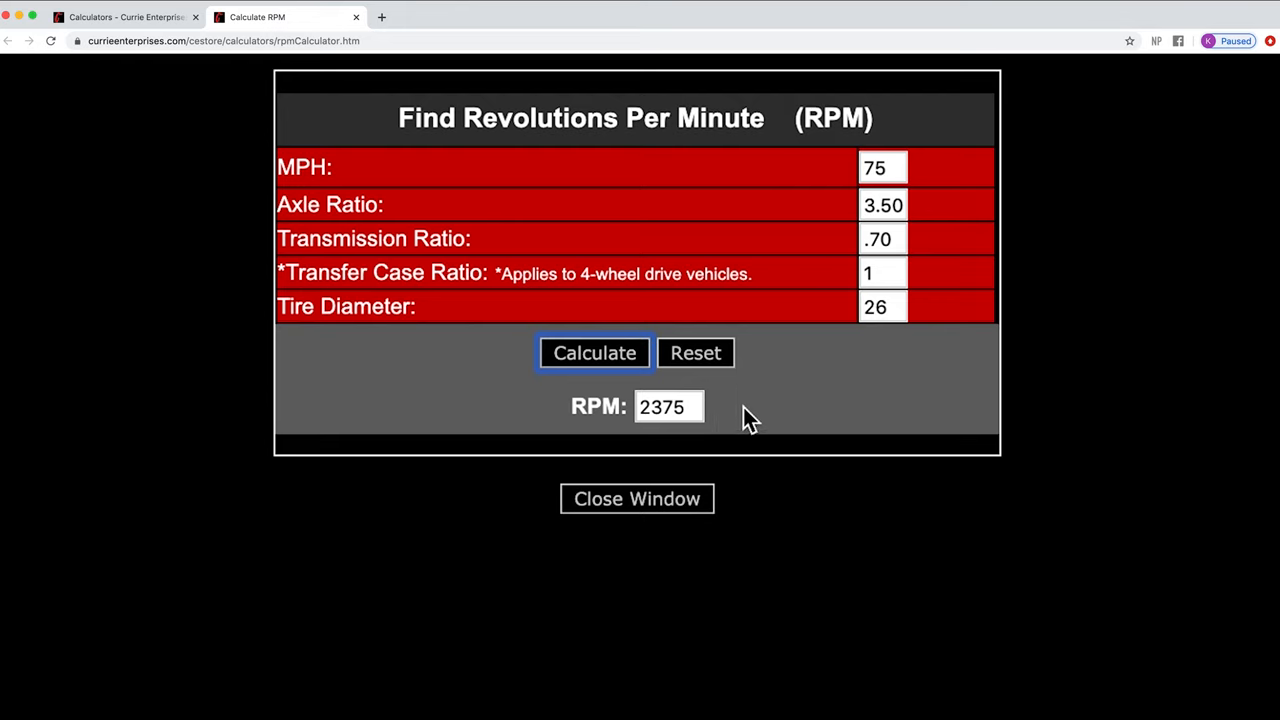
mouse_move(956, 168)
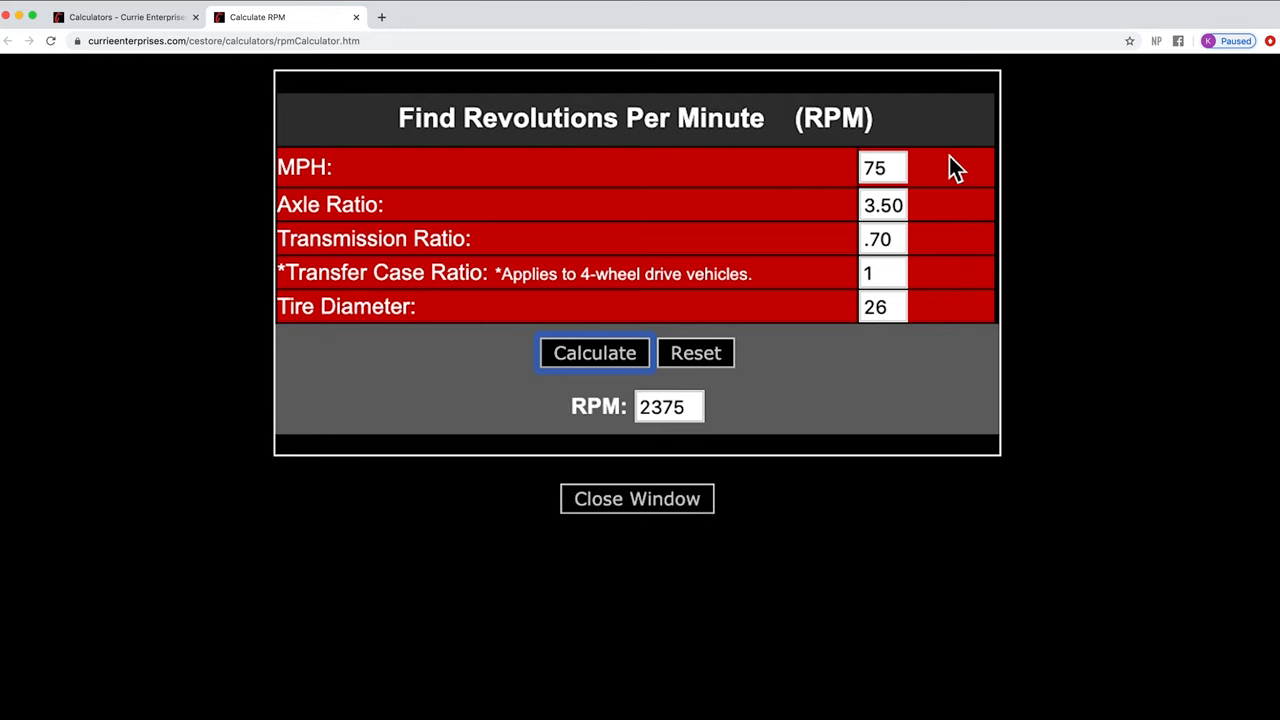
mouse_move(918, 210)
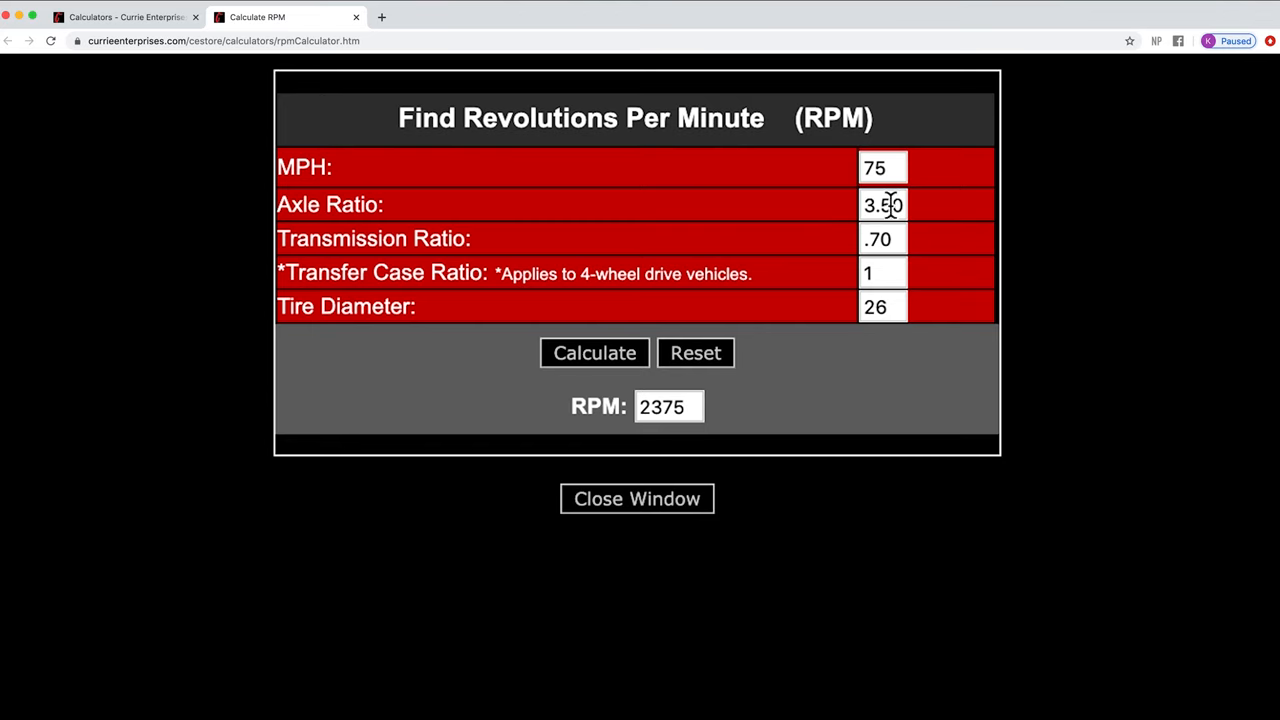
mouse_move(930, 216)
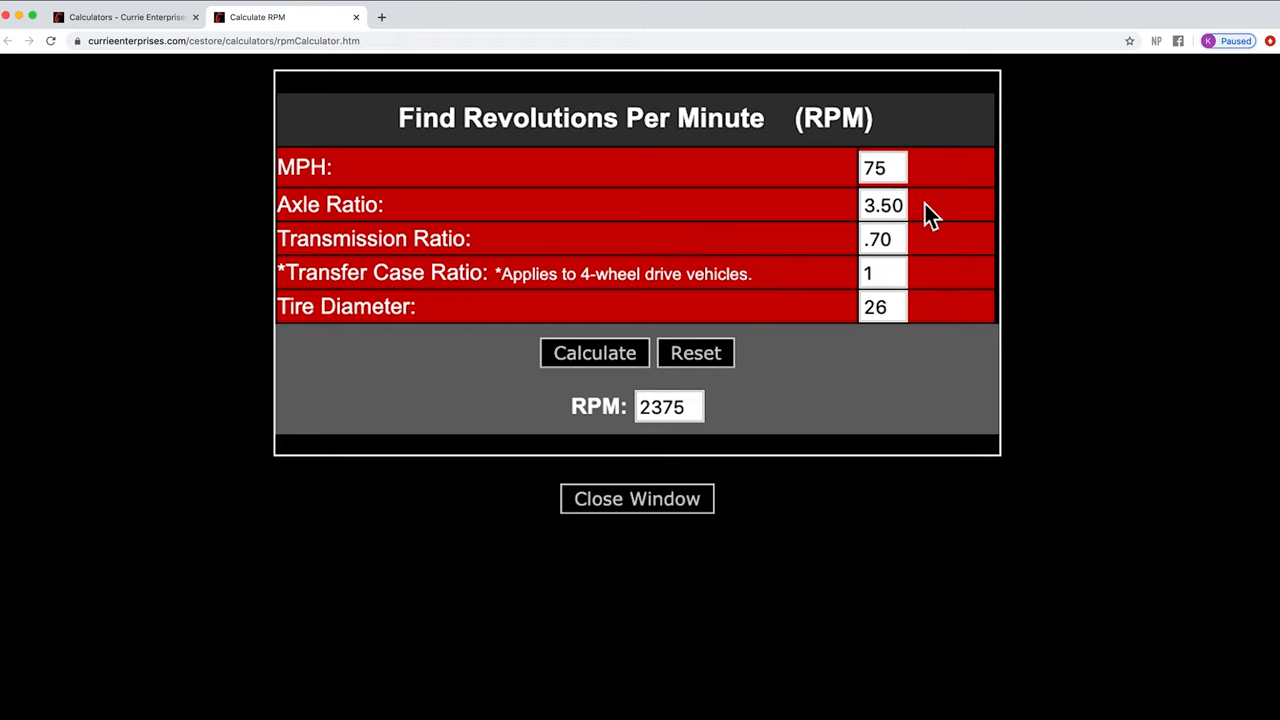